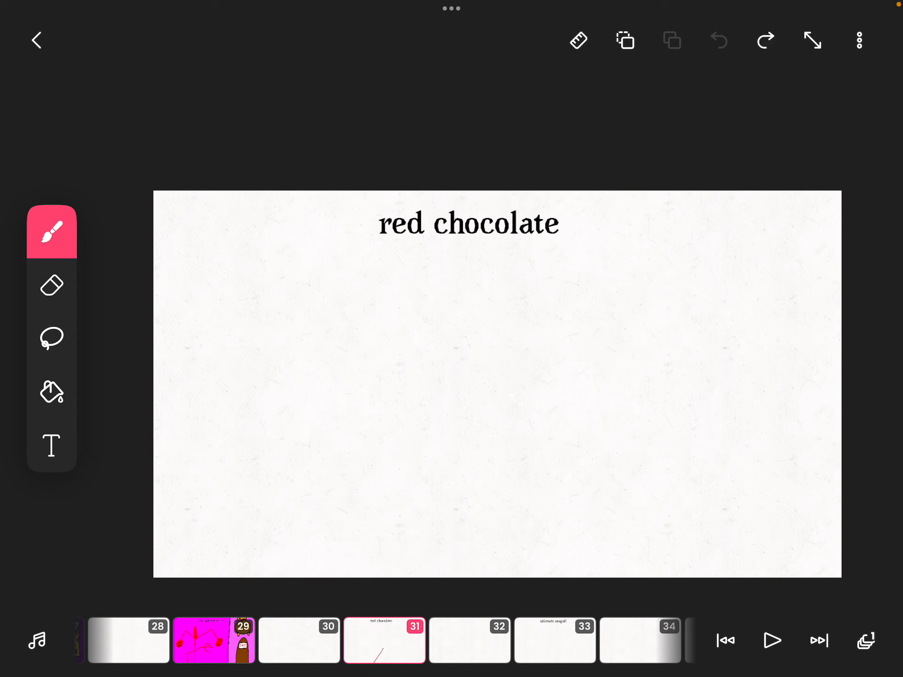
Sketch the black outline of a hand with two raised fingers and knuckle lines on frame 31
{"action": "left_click", "coordinate": [51, 231]}
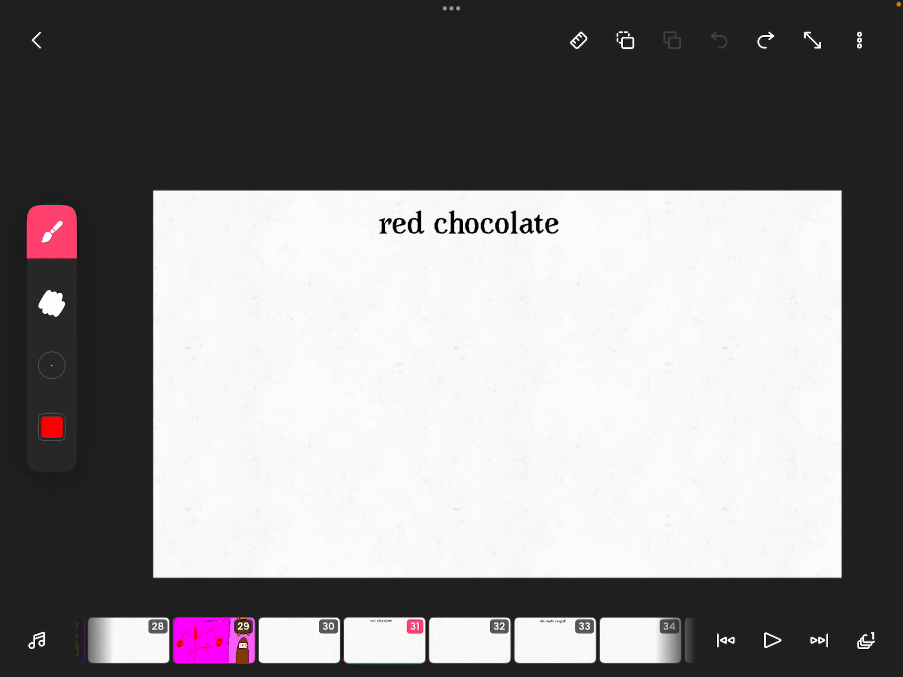
{"action": "left_click", "coordinate": [51, 427]}
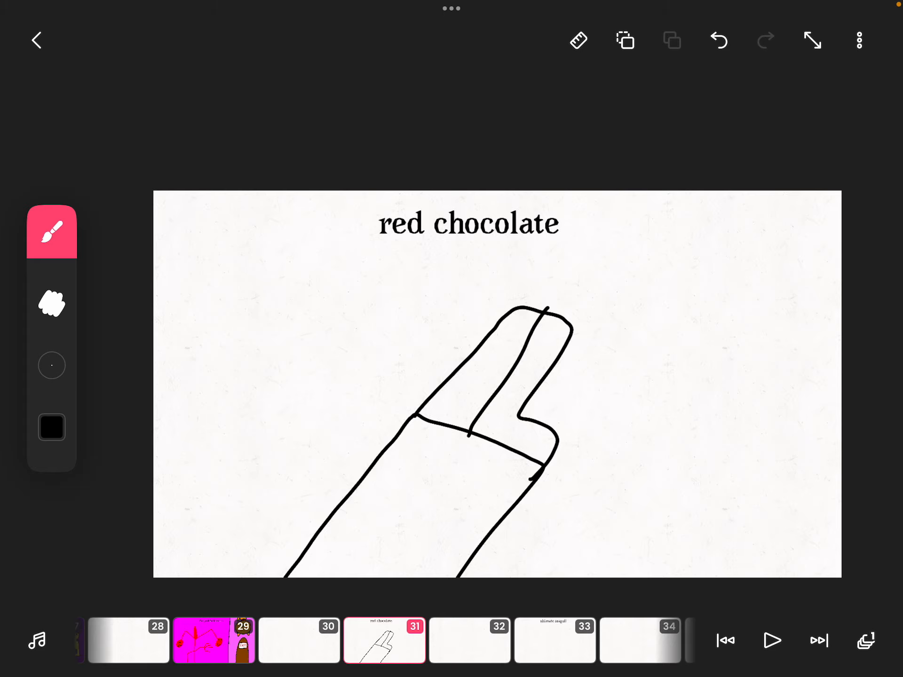
{"action": "left_click", "coordinate": [717, 40]}
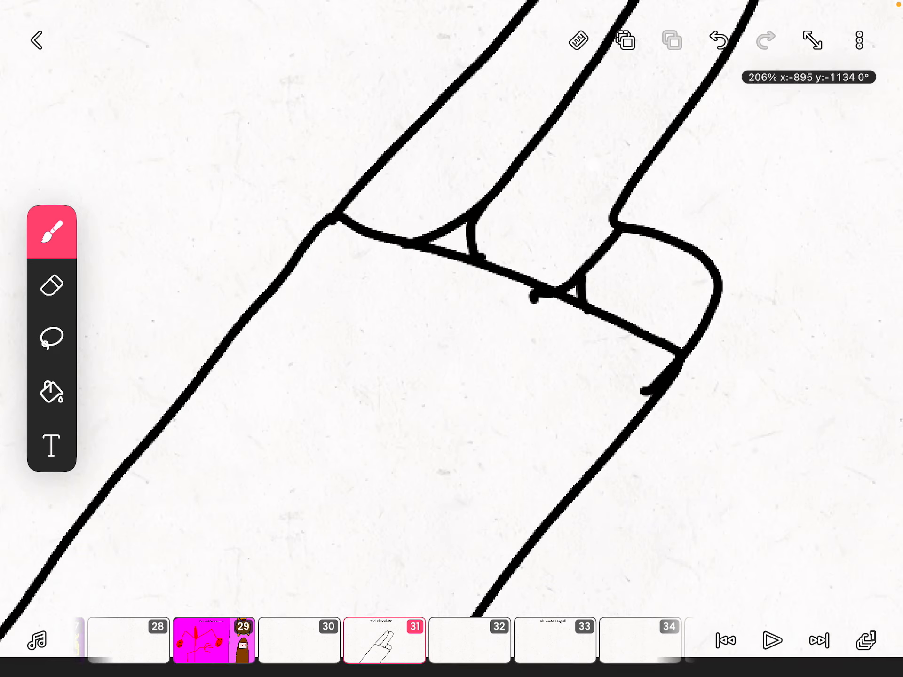
Insert red HOT CANDY text and angle it along the wrist of the wrapper
{"action": "left_click", "coordinate": [50, 446]}
{"action": "type", "text": "CA"}
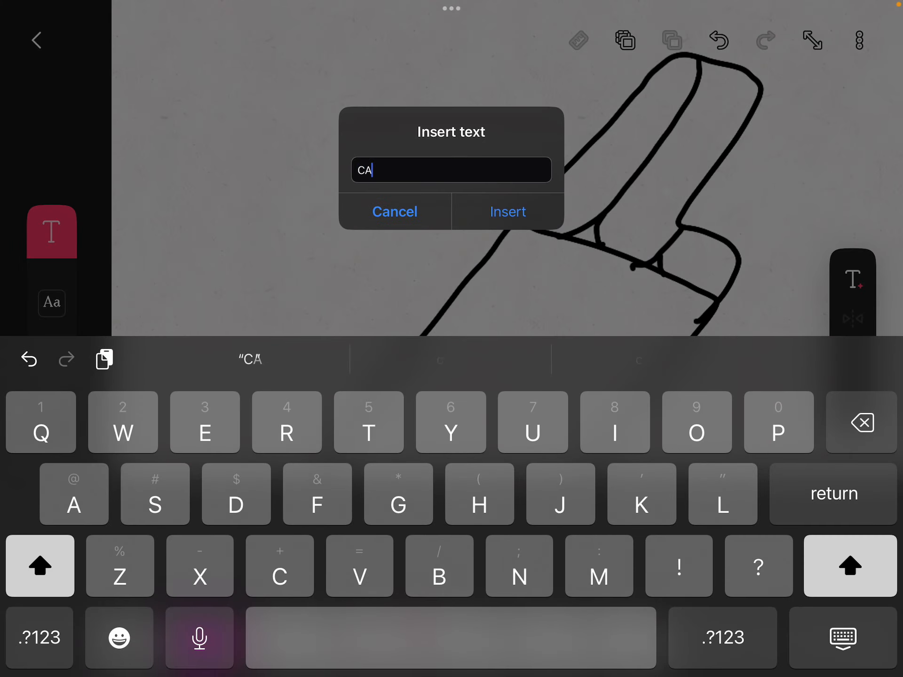
{"action": "type", "text": "NDY"}
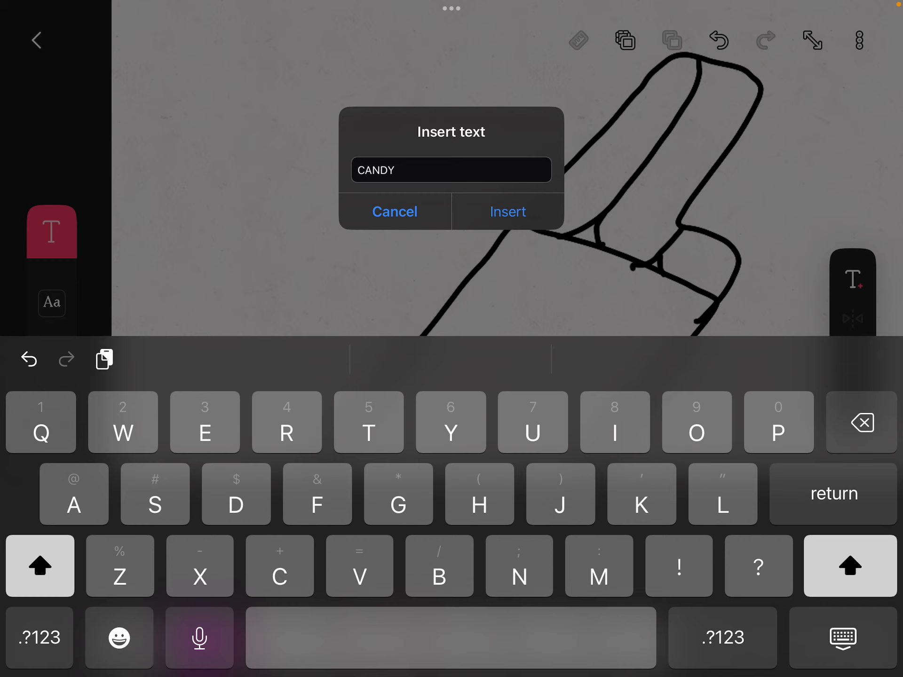
{"action": "left_click", "coordinate": [39, 566]}
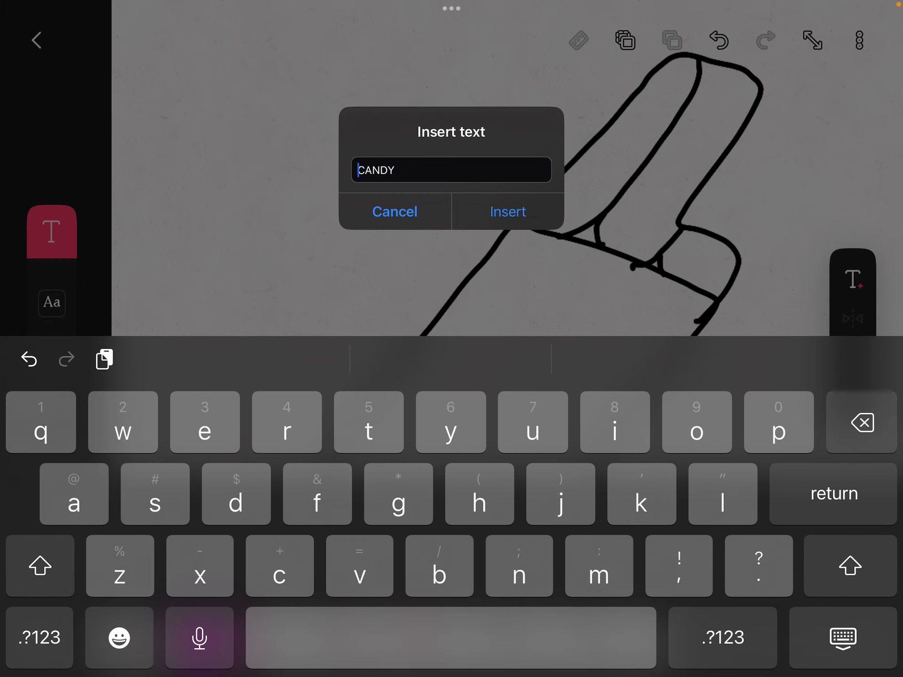
{"action": "left_click", "coordinate": [506, 212]}
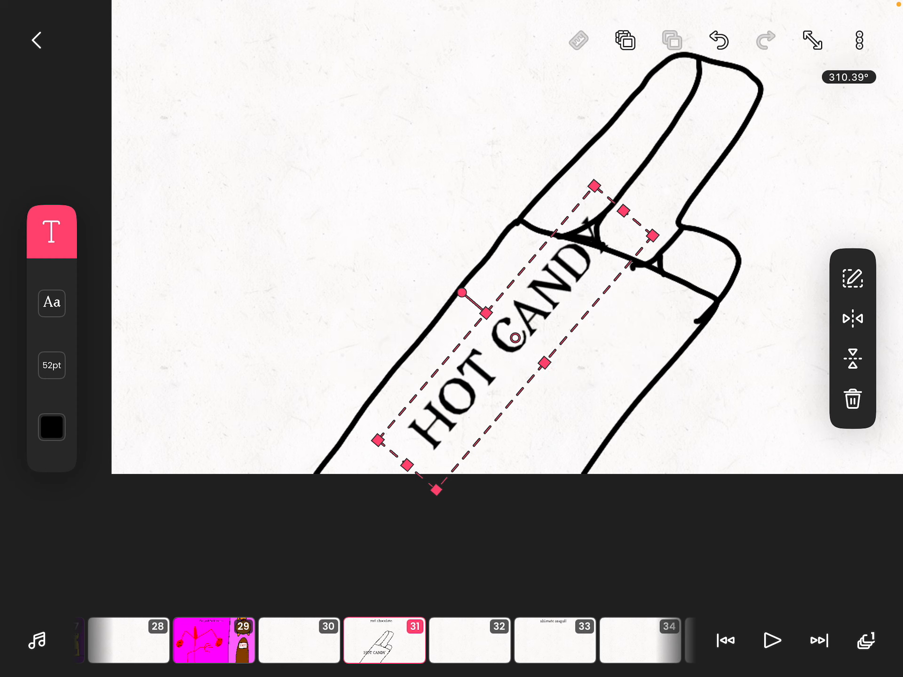
{"action": "left_click", "coordinate": [50, 426]}
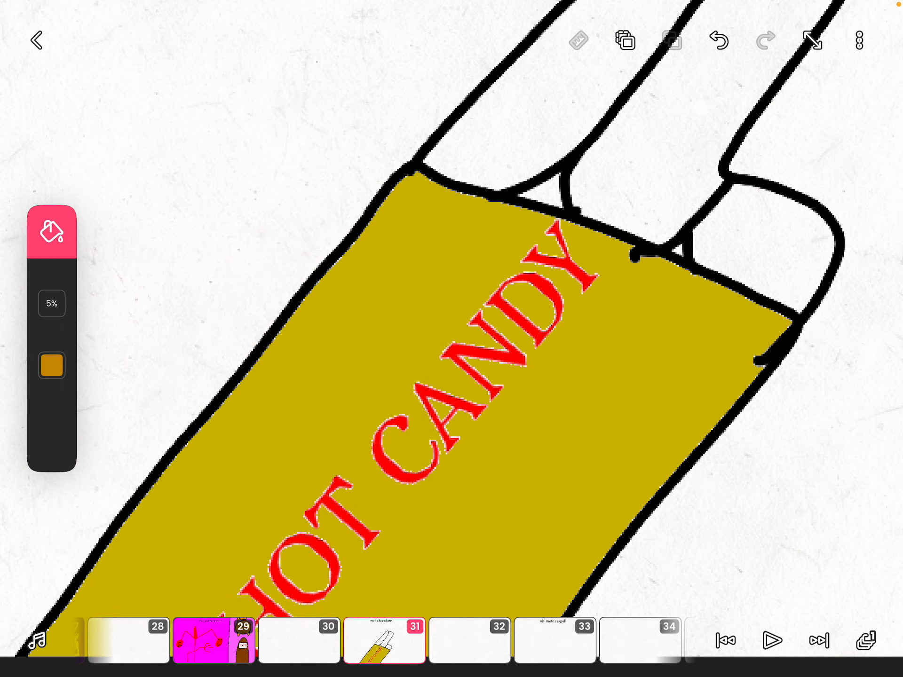
Fill the wrapper mustard yellow and the raised chocolate fingers brown
{"action": "left_click", "coordinate": [50, 366]}
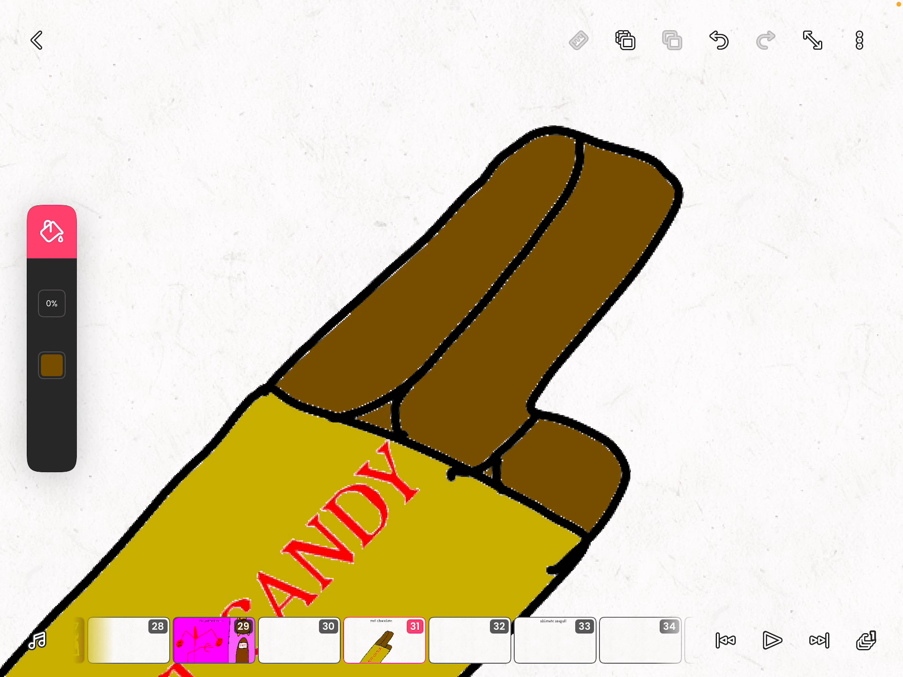
{"action": "left_click", "coordinate": [53, 230]}
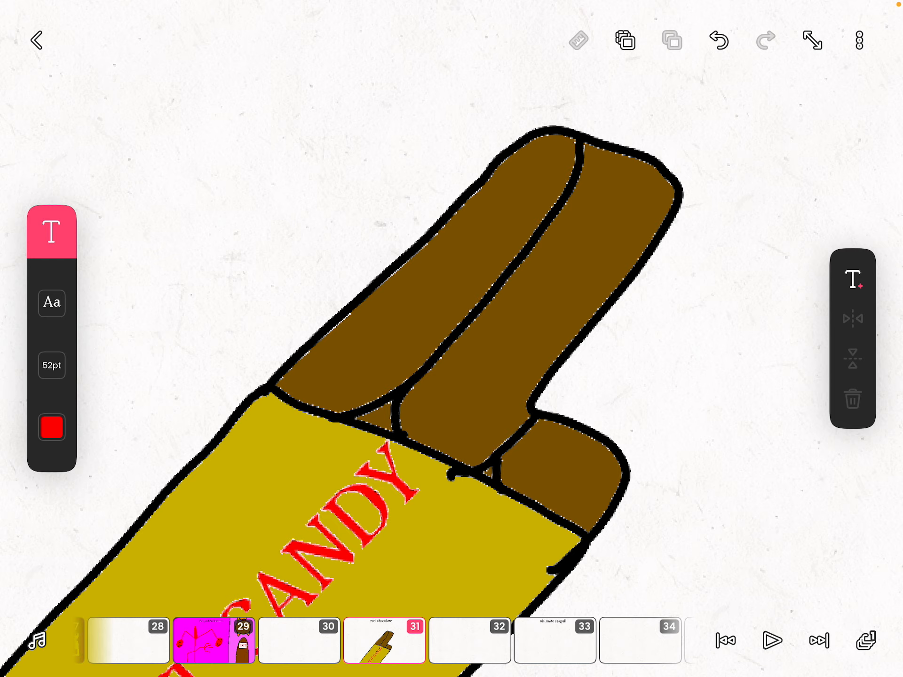
Insert brown HERSHEY labels onto each chocolate piece and dismiss the empty text entry
{"action": "left_click", "coordinate": [51, 427]}
{"action": "type", "text": "HER"}
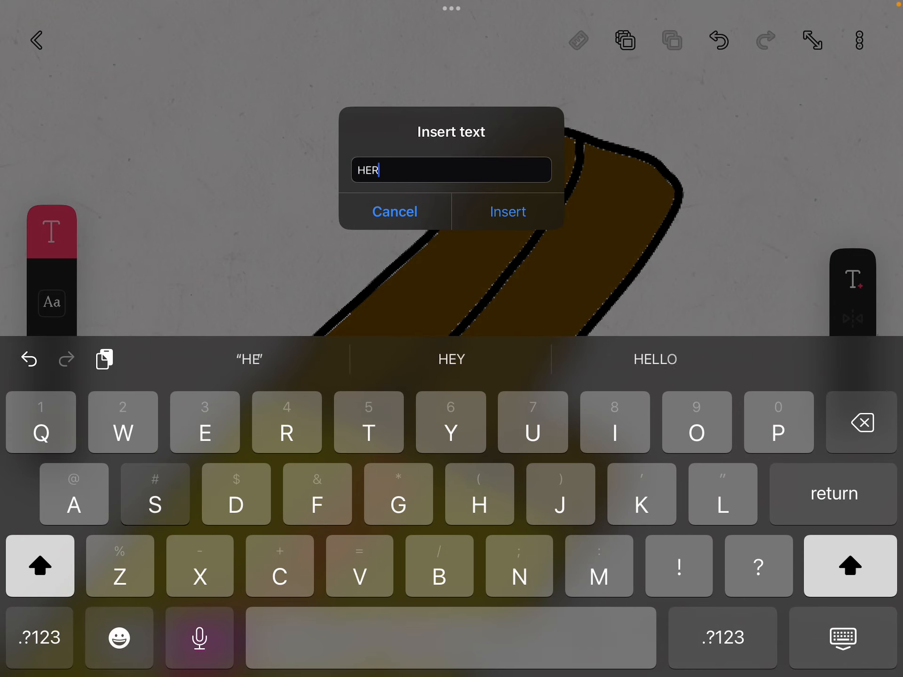
{"action": "type", "text": "SHEY"}
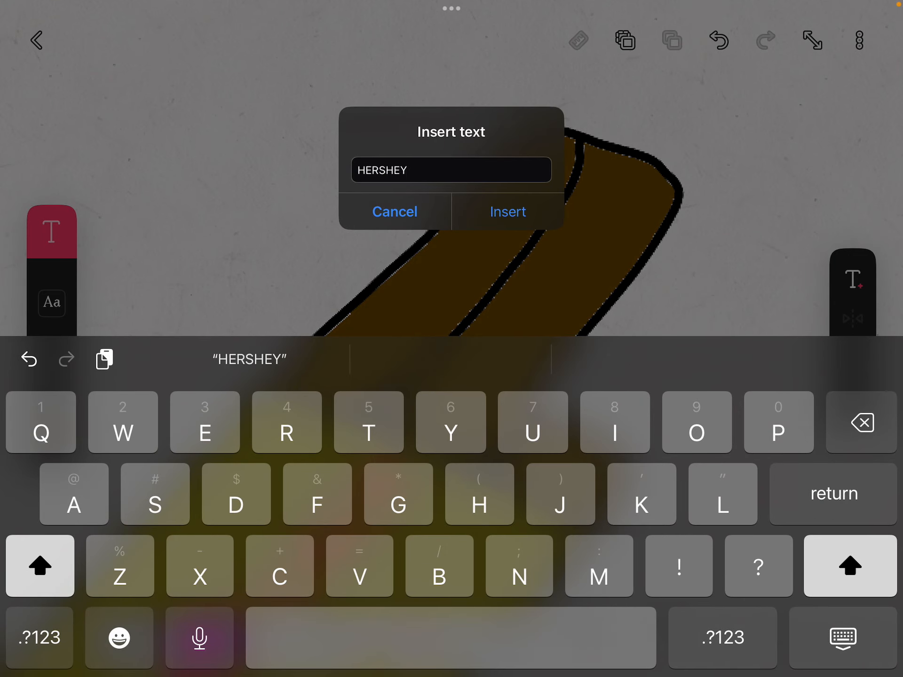
{"action": "left_click", "coordinate": [506, 212]}
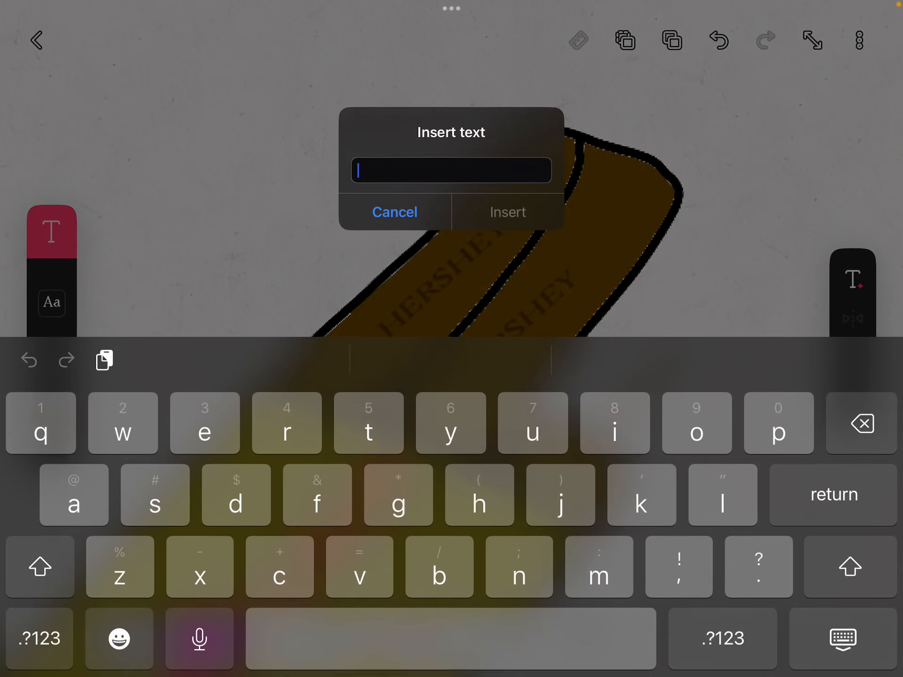
{"action": "left_click", "coordinate": [394, 211]}
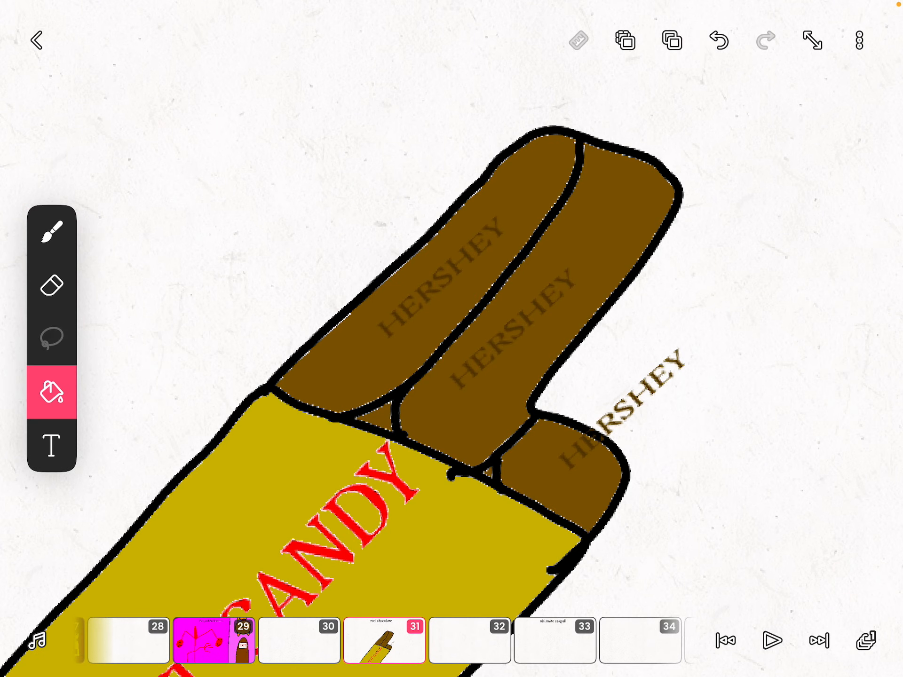
{"action": "left_click", "coordinate": [52, 336]}
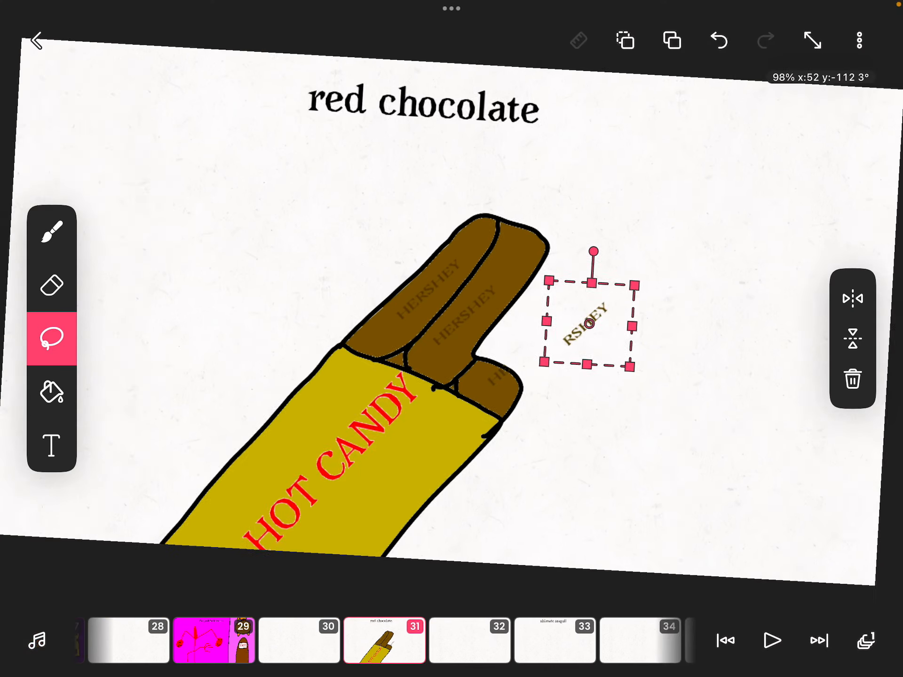
Move the stray HERSHEY label onto the small piece and fill every chocolate piece bright red
{"action": "left_click", "coordinate": [51, 393]}
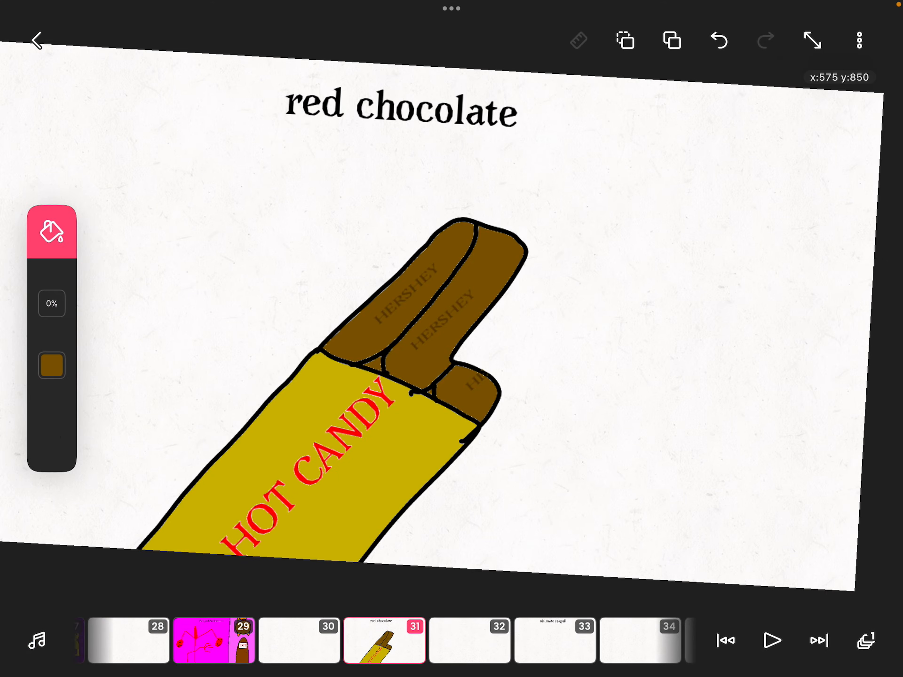
{"action": "left_click", "coordinate": [52, 365]}
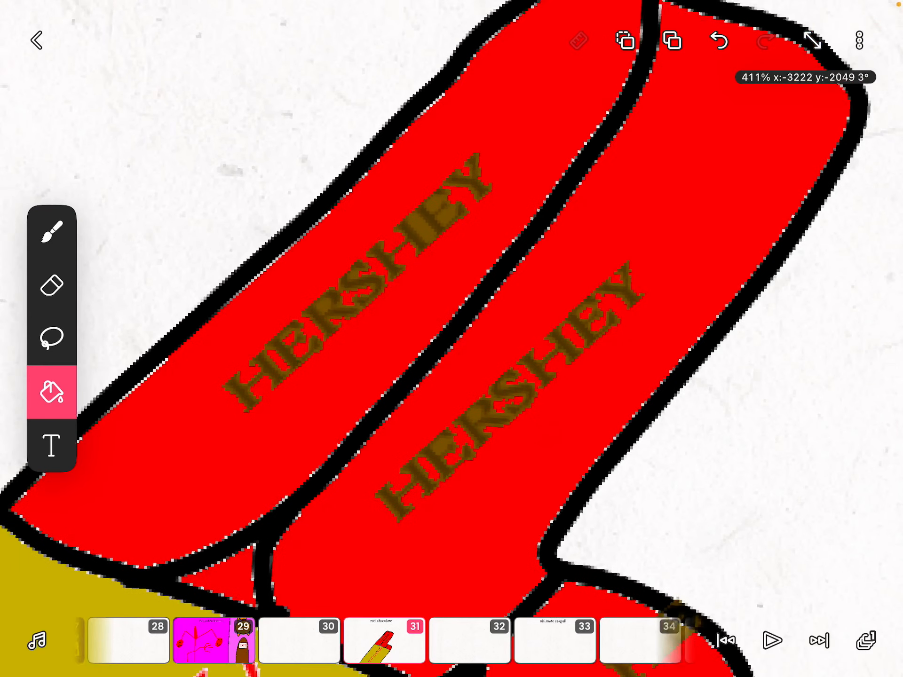
{"action": "left_click", "coordinate": [52, 393]}
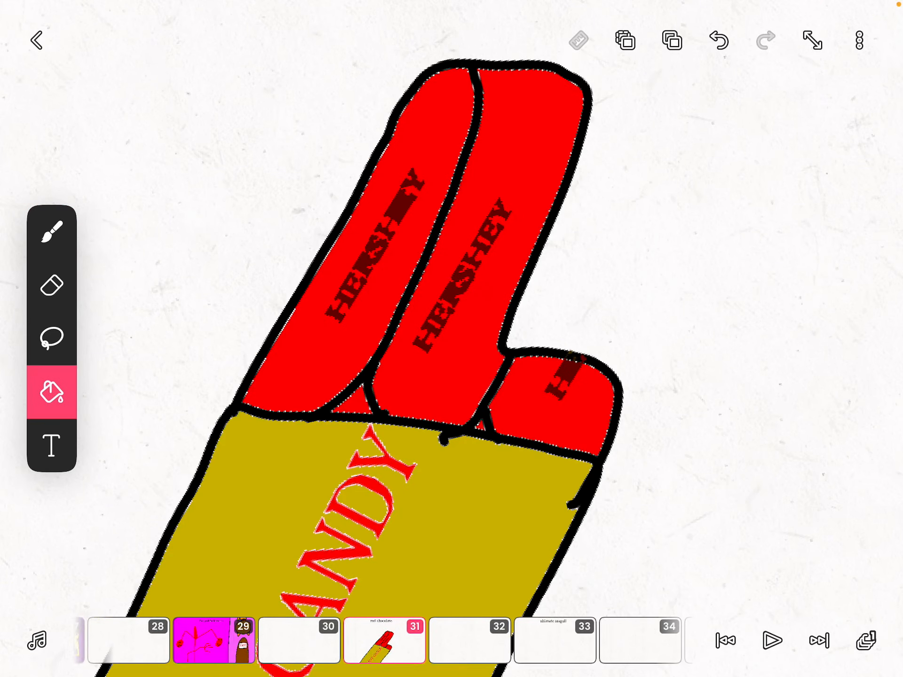
{"action": "left_click", "coordinate": [52, 394]}
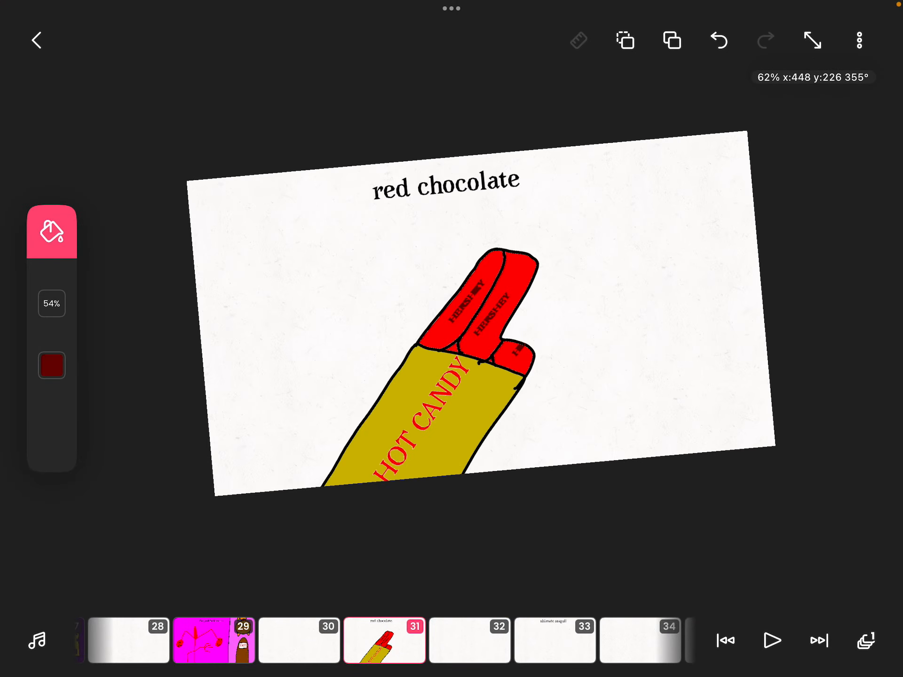
Fill the background orange and sketch black-outlined fingers gripping the bar's bottom
{"action": "left_click", "coordinate": [50, 365]}
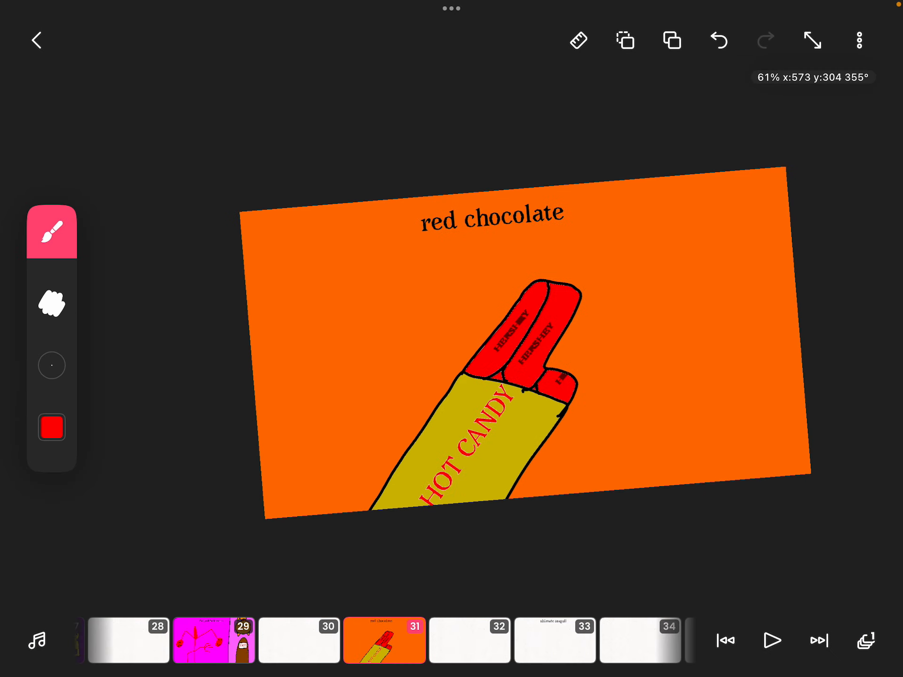
{"action": "left_click", "coordinate": [50, 427]}
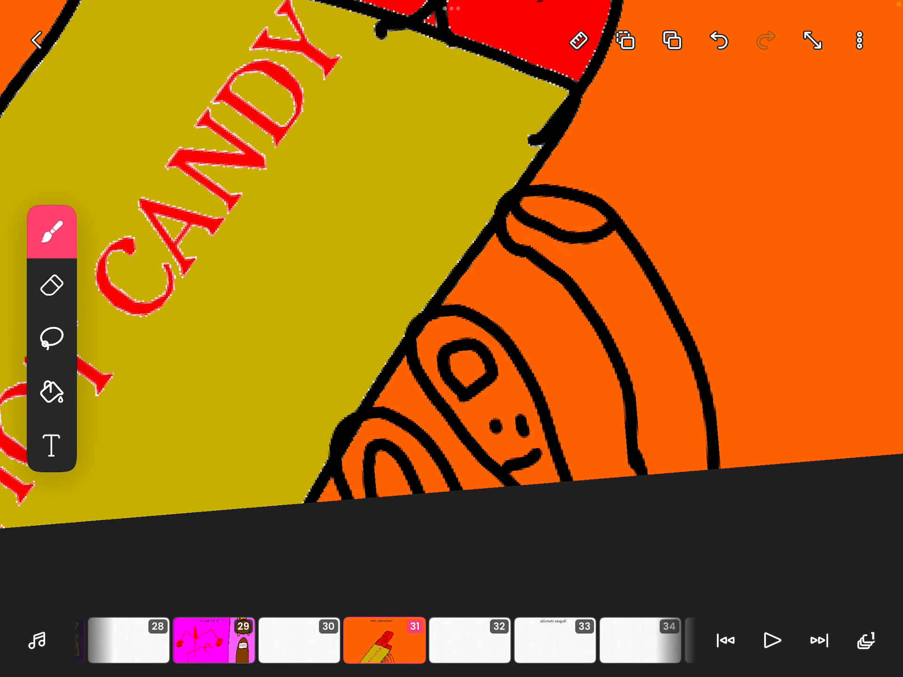
Fill the gripping fingers peach skin-tone and colour the fingernails pink
{"action": "left_click", "coordinate": [52, 393]}
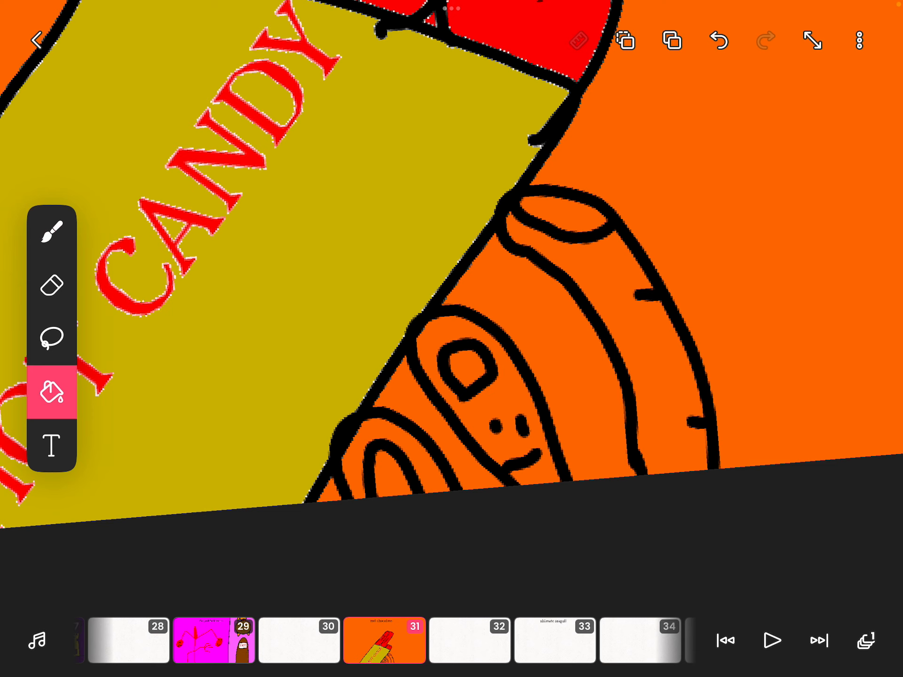
{"action": "left_click", "coordinate": [51, 394]}
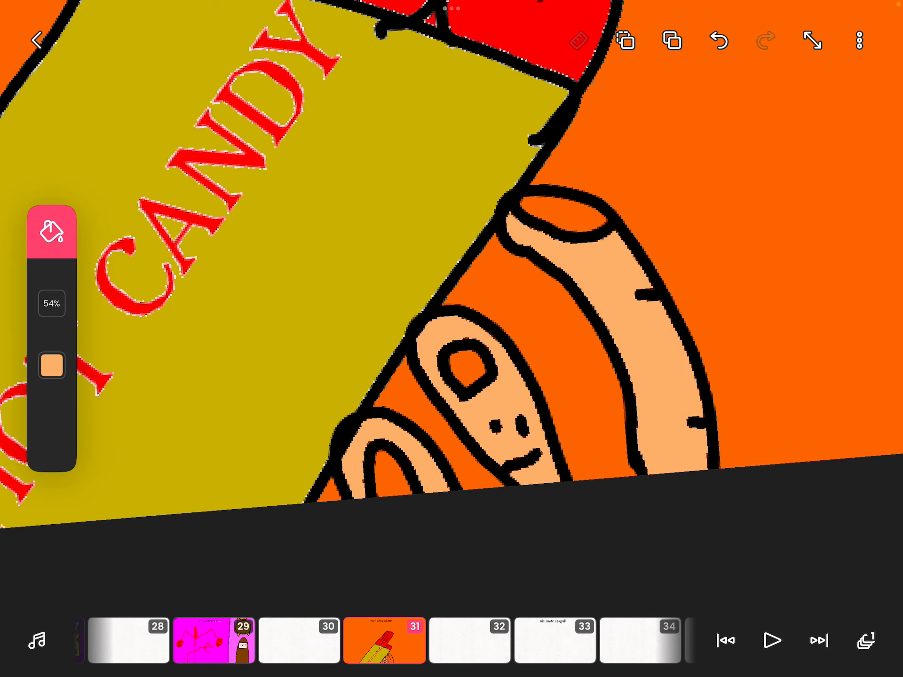
{"action": "left_click", "coordinate": [51, 365]}
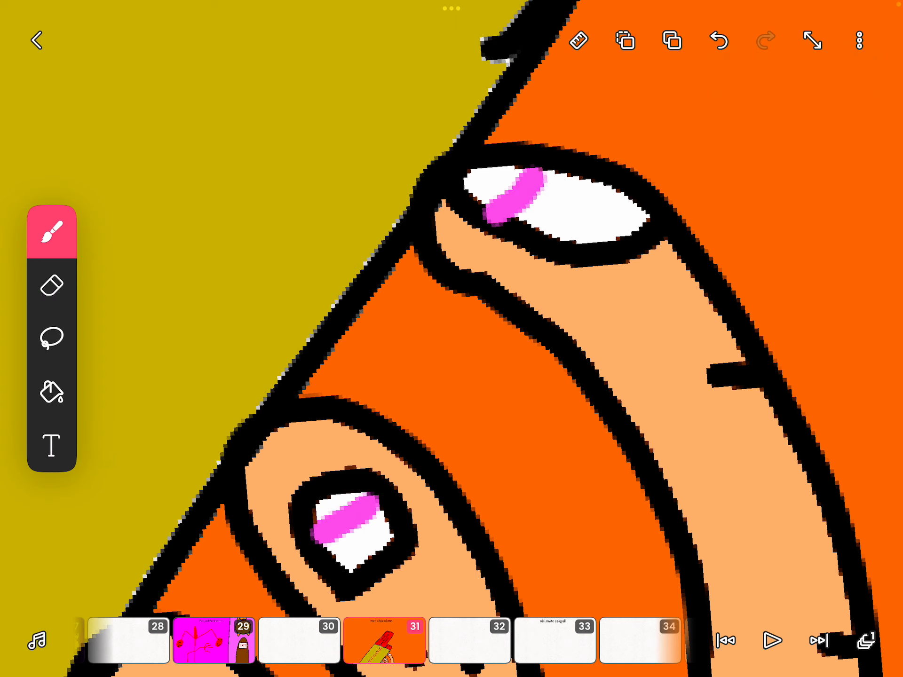
{"action": "left_click", "coordinate": [51, 393]}
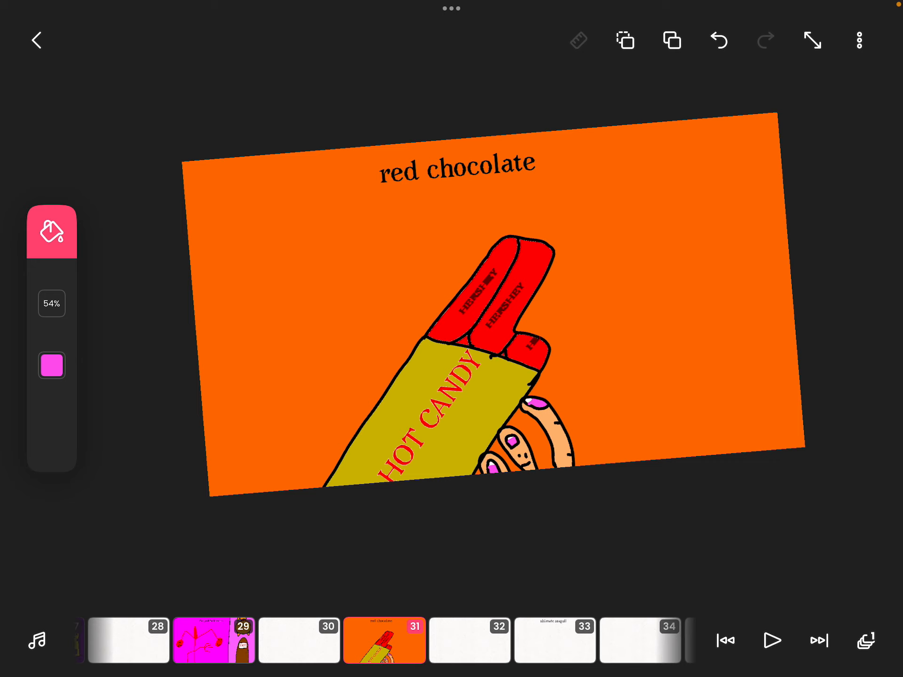
Draw the counter and a tall windowed door beside the bar, filled dark orange with a grey pane
{"action": "left_click", "coordinate": [52, 231]}
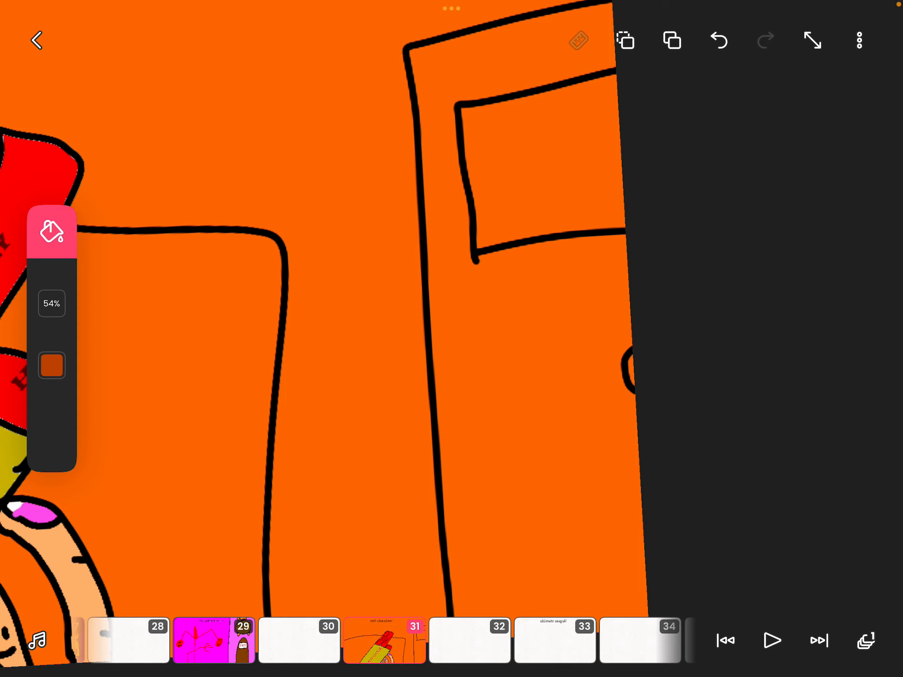
{"action": "left_click", "coordinate": [51, 365]}
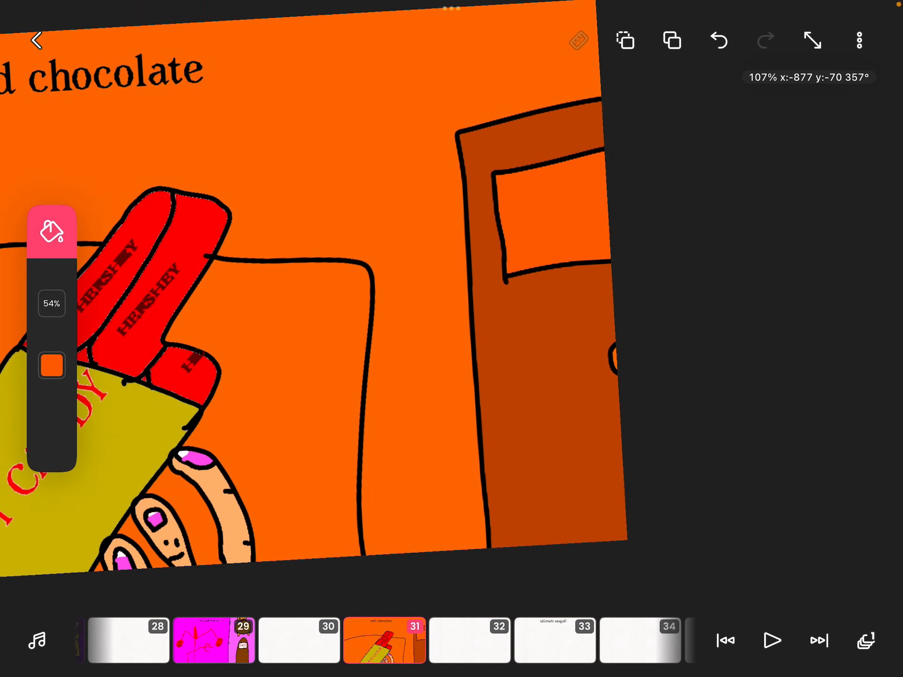
{"action": "left_click", "coordinate": [51, 366]}
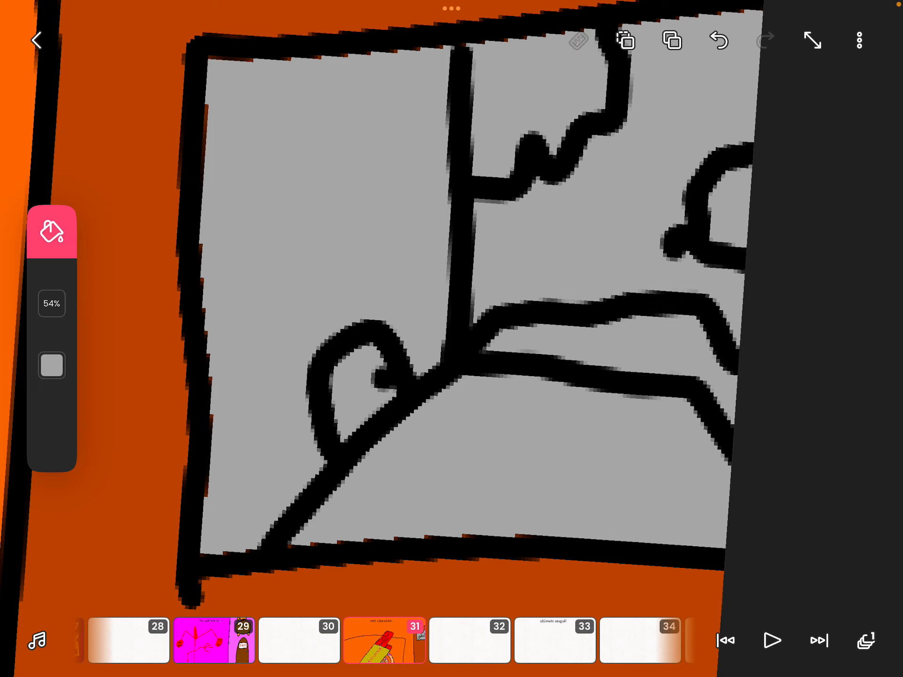
Fill the floor of the window's little scene dark grey beneath its grey walls
{"action": "left_click", "coordinate": [51, 232]}
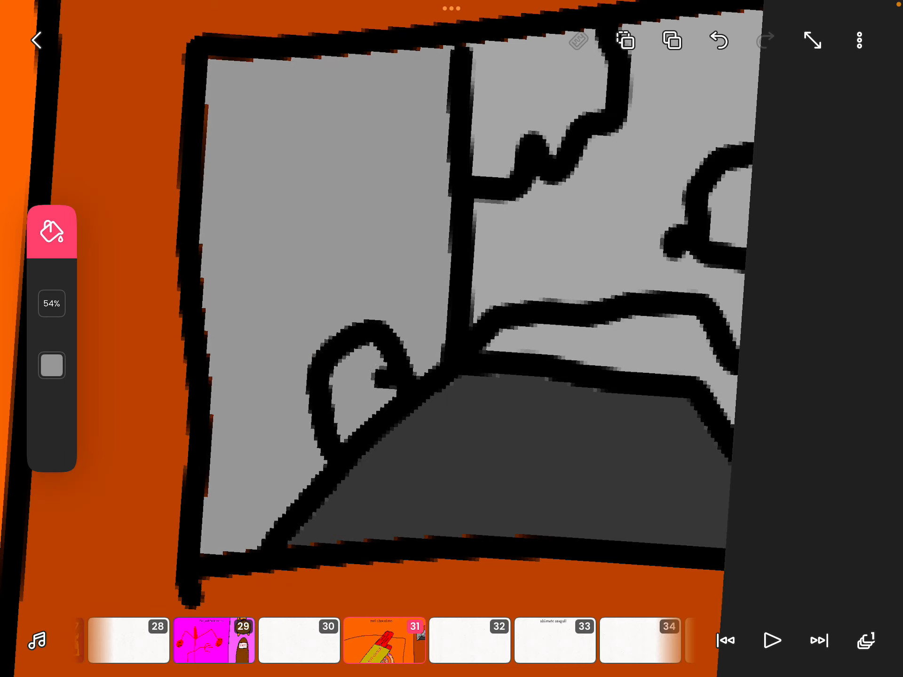
{"action": "left_click", "coordinate": [50, 365]}
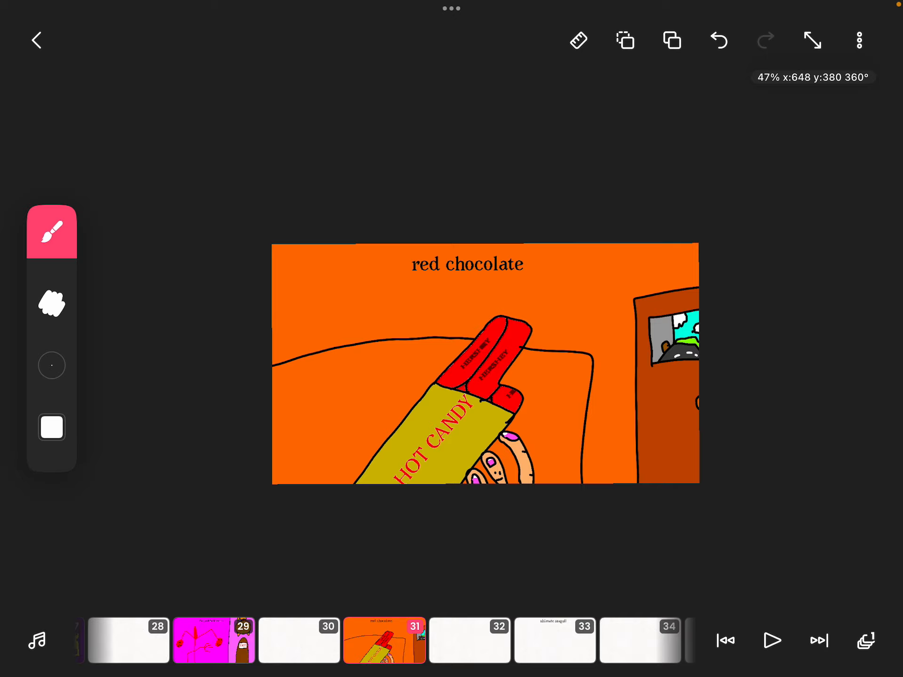
Letter CHOC on the shopkeeper's shirt and add a red badge filled pink below it
{"action": "left_click", "coordinate": [51, 428]}
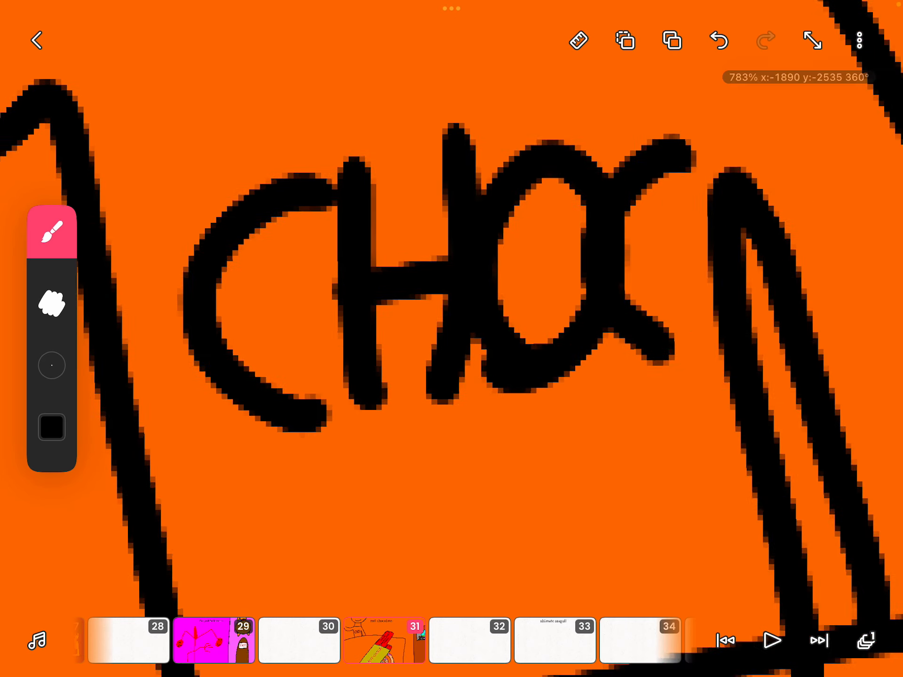
{"action": "left_click", "coordinate": [50, 429]}
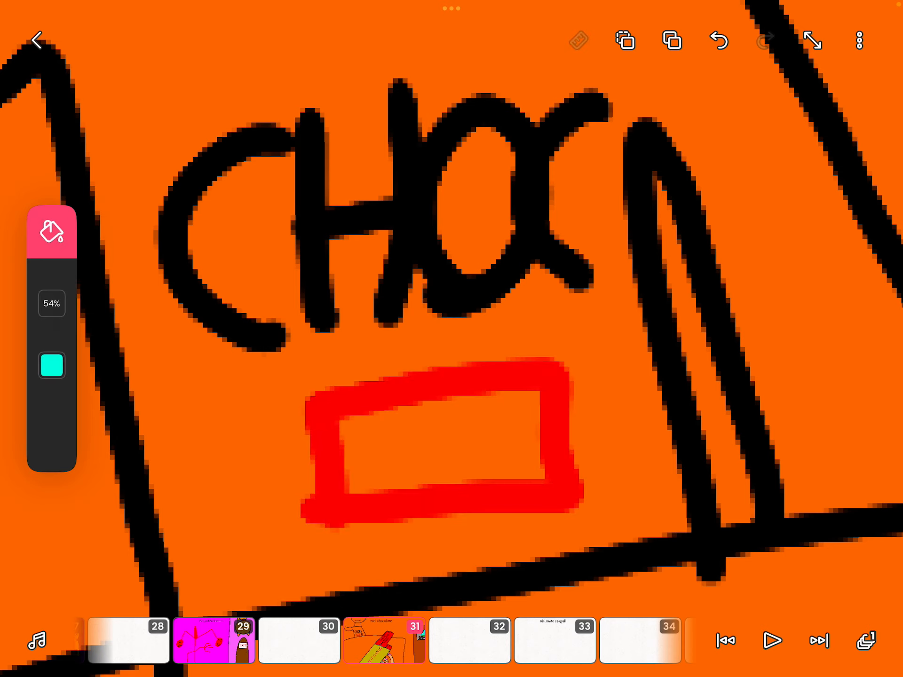
{"action": "left_click", "coordinate": [52, 364]}
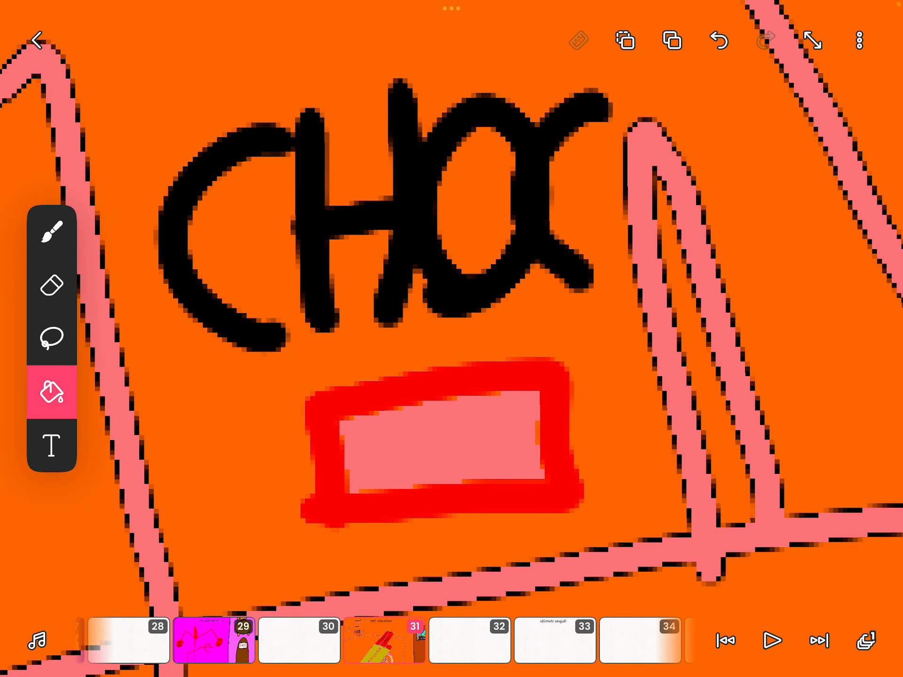
Insert a hershey text label onto the pink badge
{"action": "left_click", "coordinate": [52, 446]}
{"action": "type", "text": "hershey"}
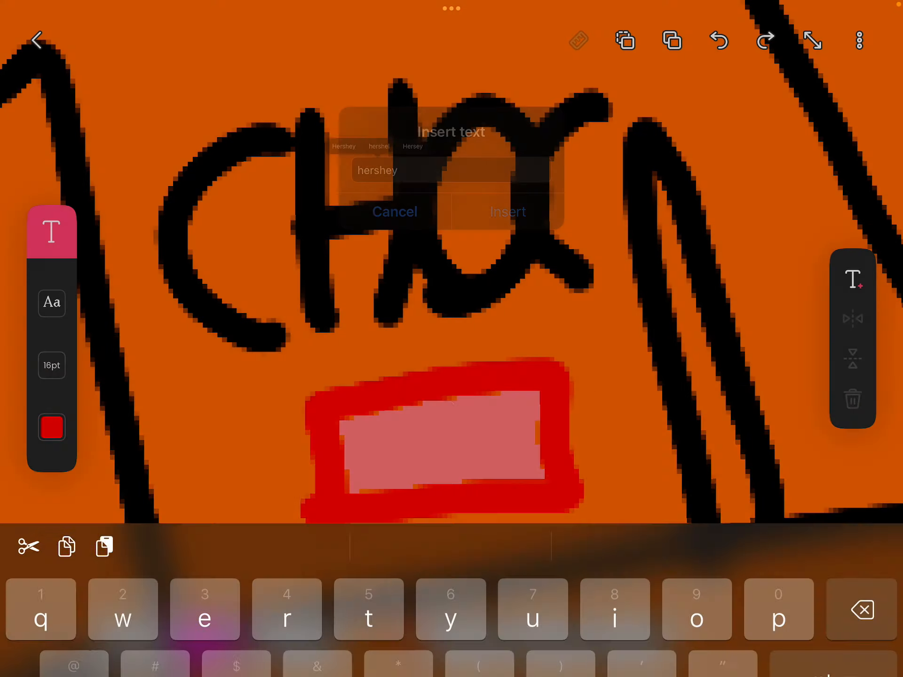
{"action": "left_click", "coordinate": [507, 211]}
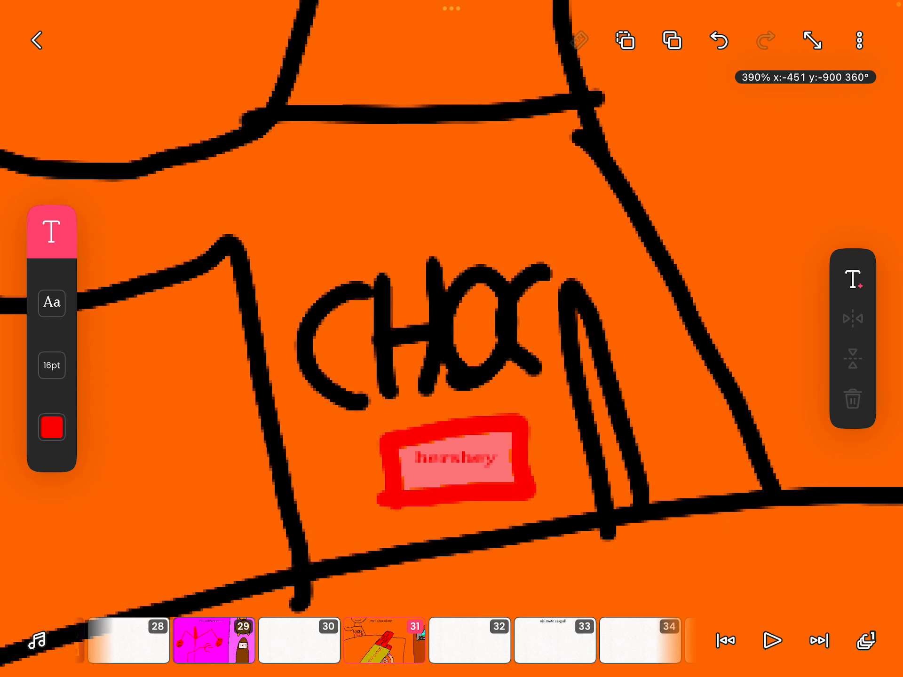
Place the word 'hershey' in the shirt badge and sketch the shopkeeper's hand holding a question-mark object
{"action": "left_click", "coordinate": [50, 427]}
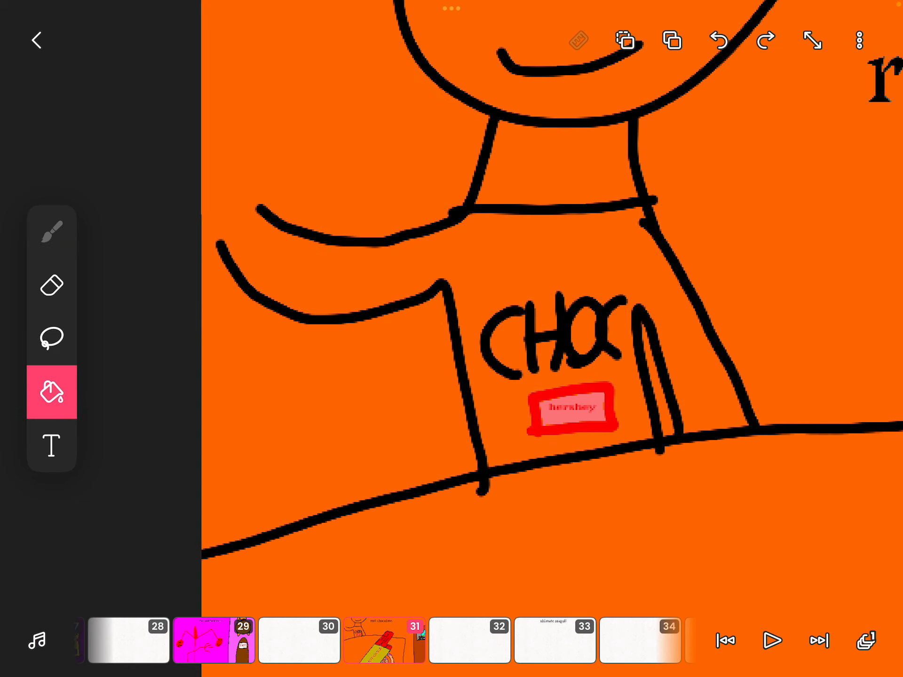
{"action": "left_click", "coordinate": [50, 448]}
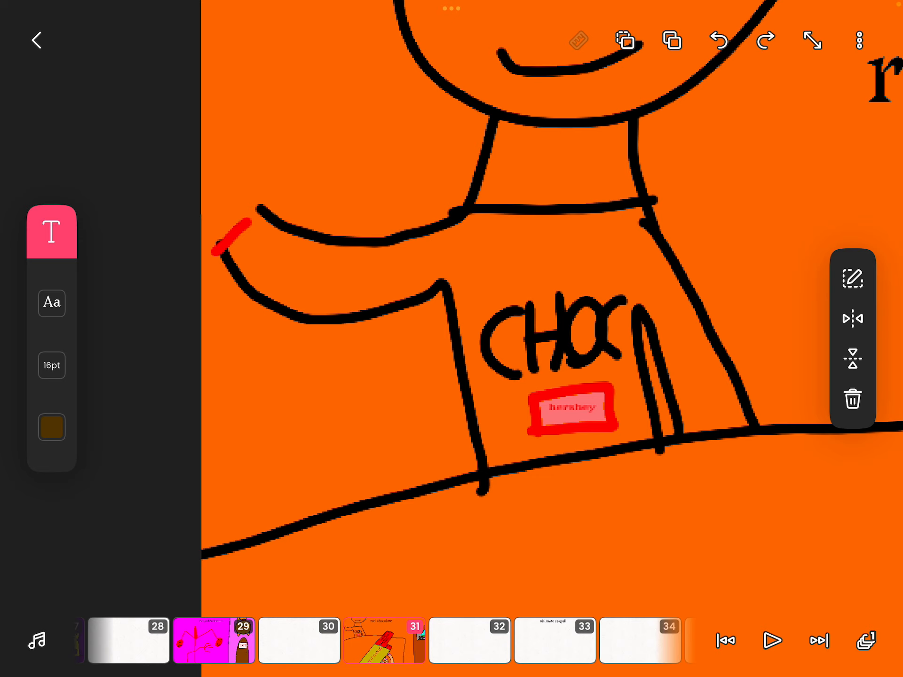
{"action": "left_click", "coordinate": [51, 427]}
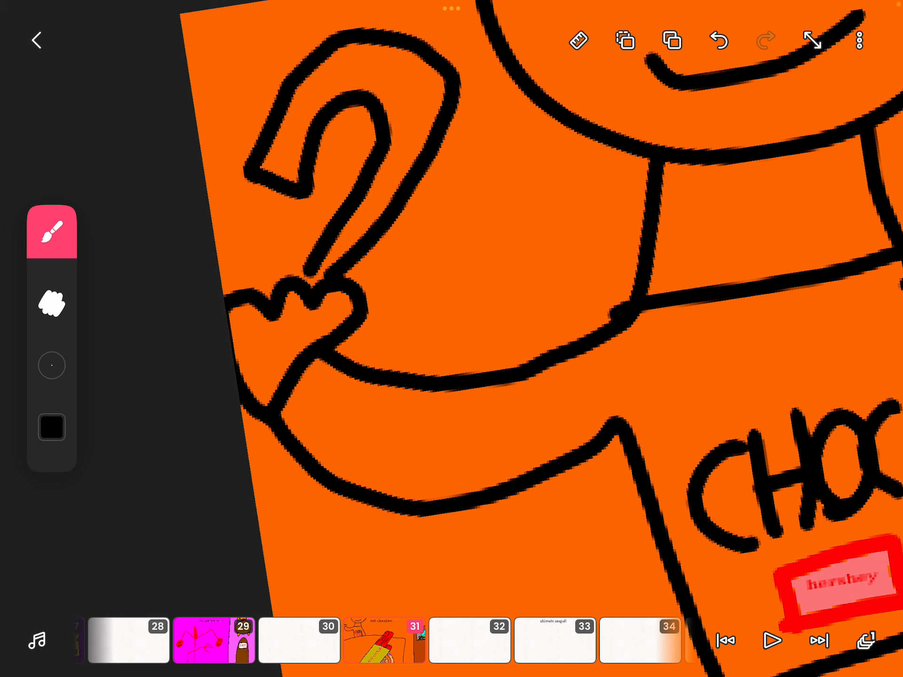
Fill the question-mark object black and the shopkeeper's shirt grey, with skin-toned face and hand
{"action": "left_click", "coordinate": [51, 232]}
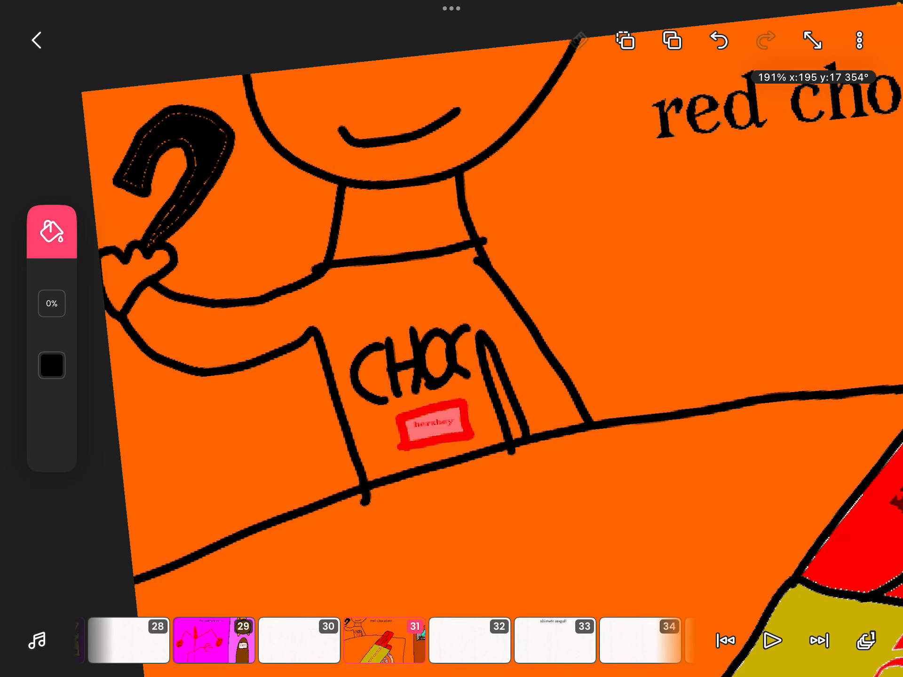
{"action": "left_click", "coordinate": [51, 365]}
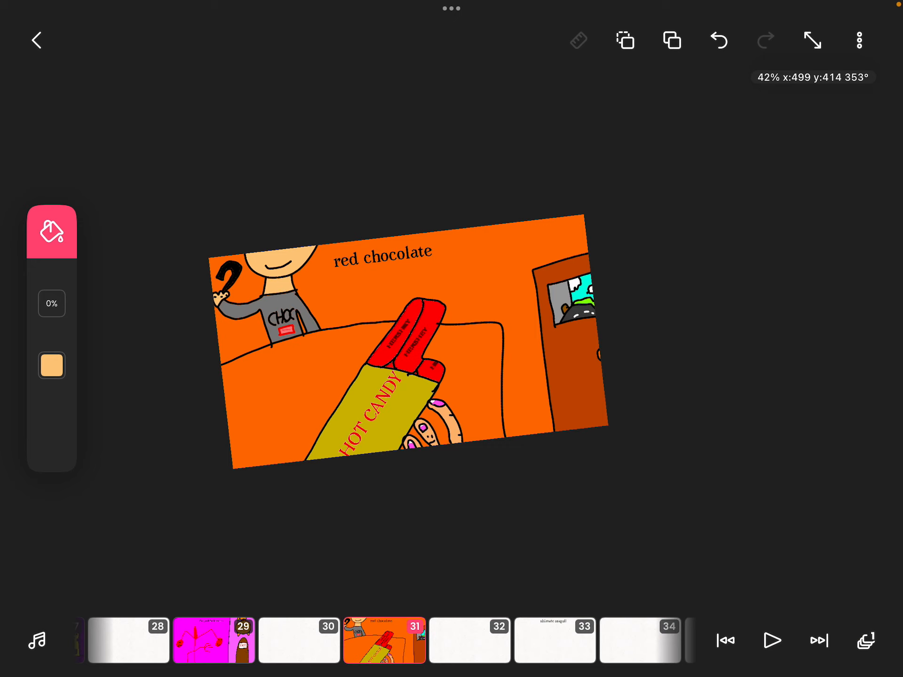
Draw a tall tube marked M beside the title with a lime-green lower band, then choose cyan
{"action": "left_click", "coordinate": [51, 365]}
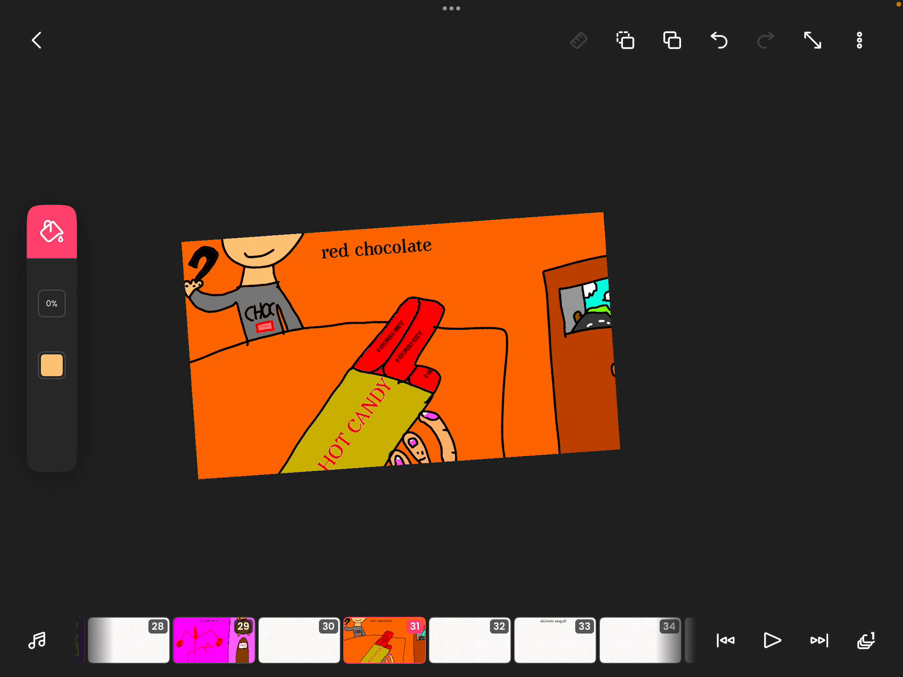
{"action": "left_click", "coordinate": [331, 352]}
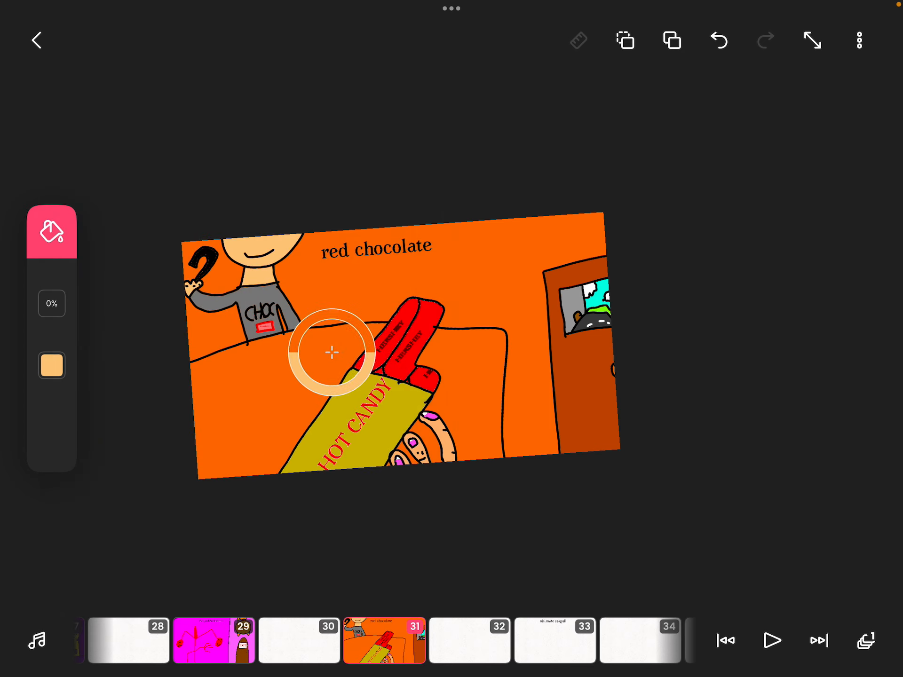
{"action": "left_click", "coordinate": [51, 364]}
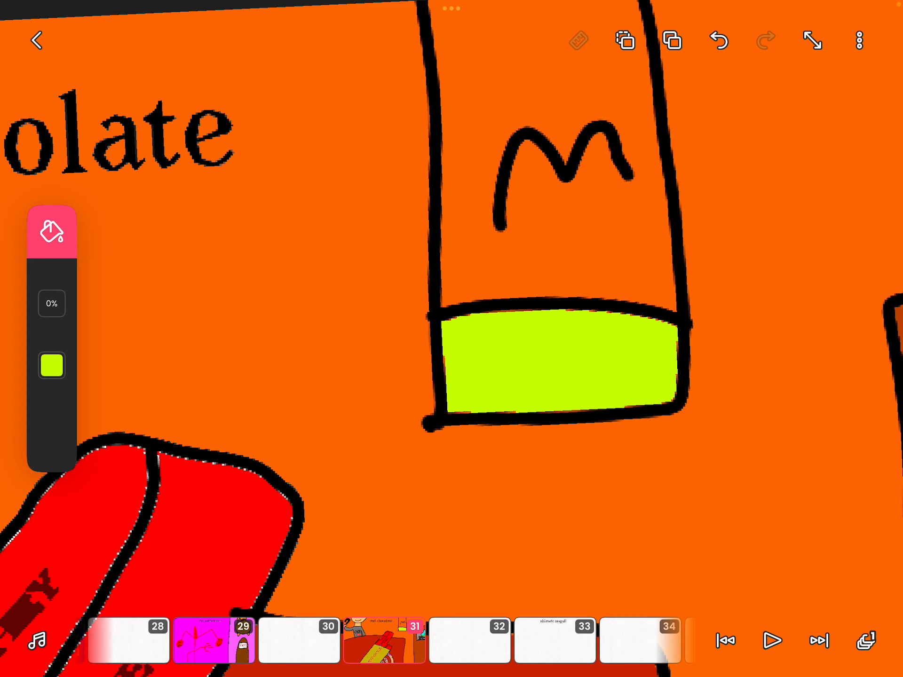
{"action": "left_click", "coordinate": [51, 366]}
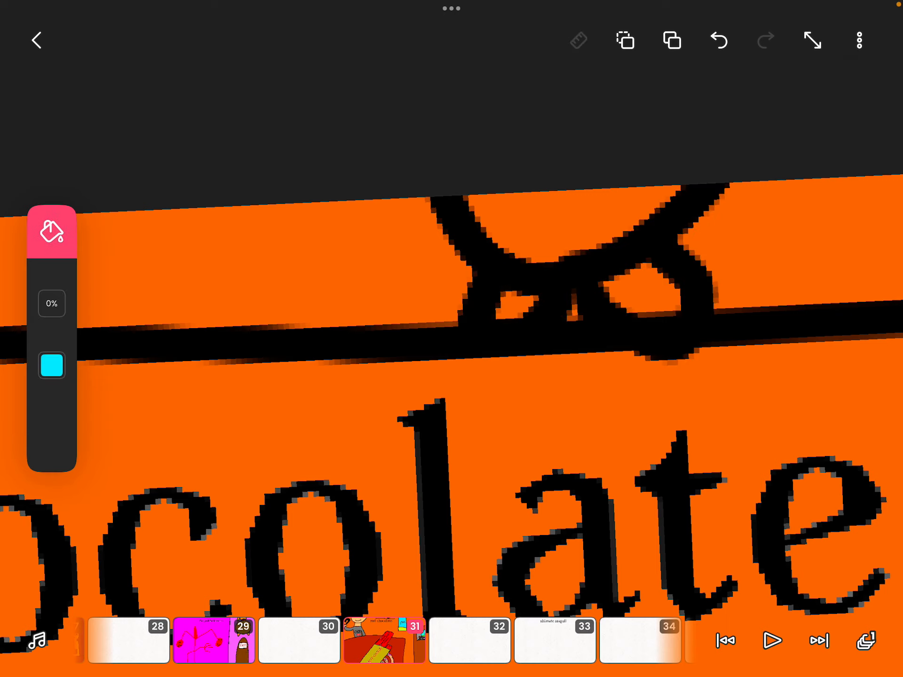
Fill the M tube cyan, the shelf candies red and pink, and the counter dark red
{"action": "left_click", "coordinate": [51, 365]}
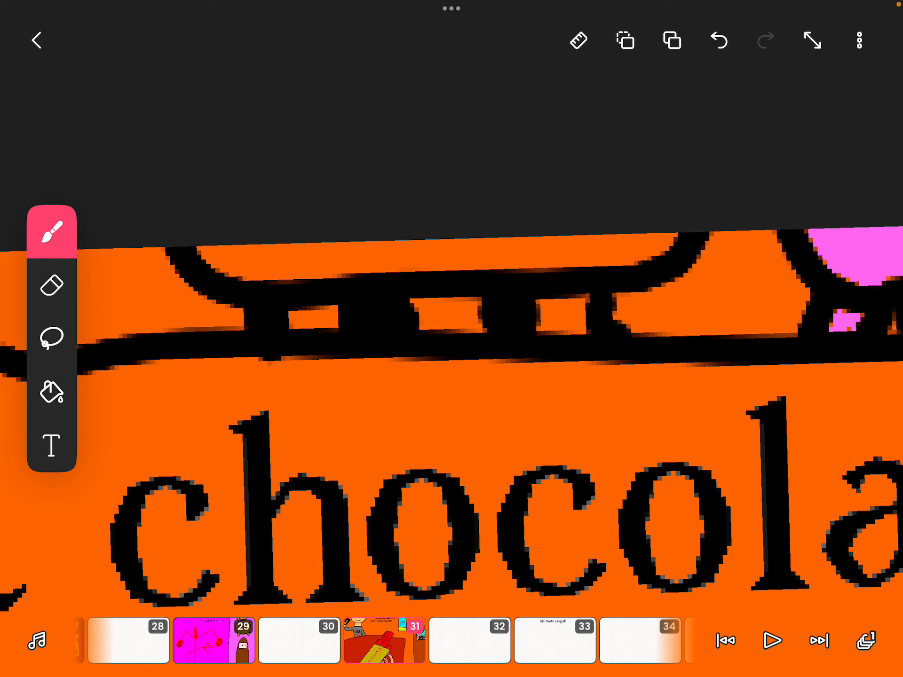
{"action": "left_click", "coordinate": [52, 393]}
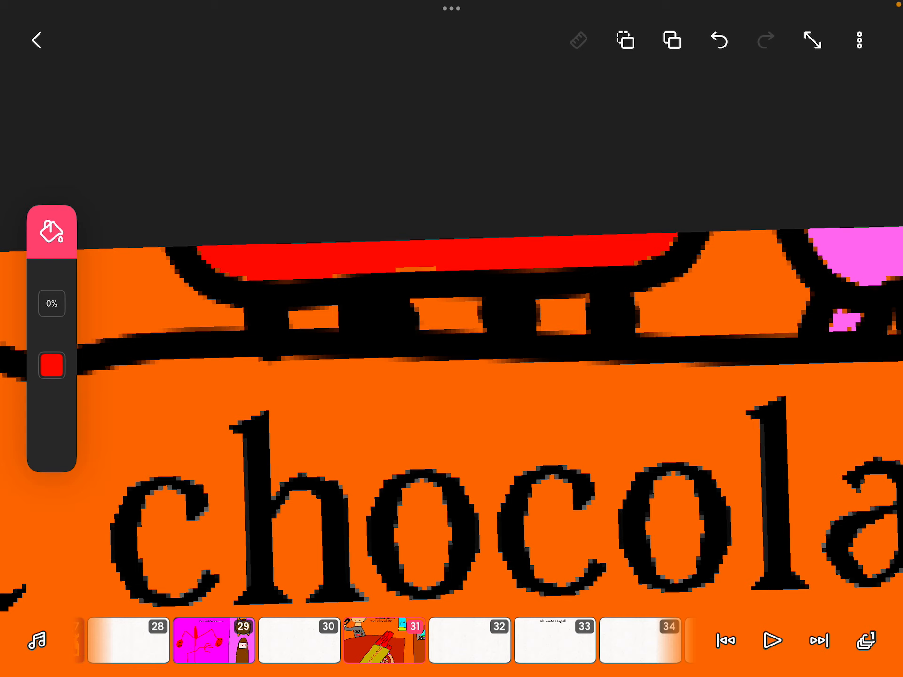
{"action": "left_click", "coordinate": [51, 229]}
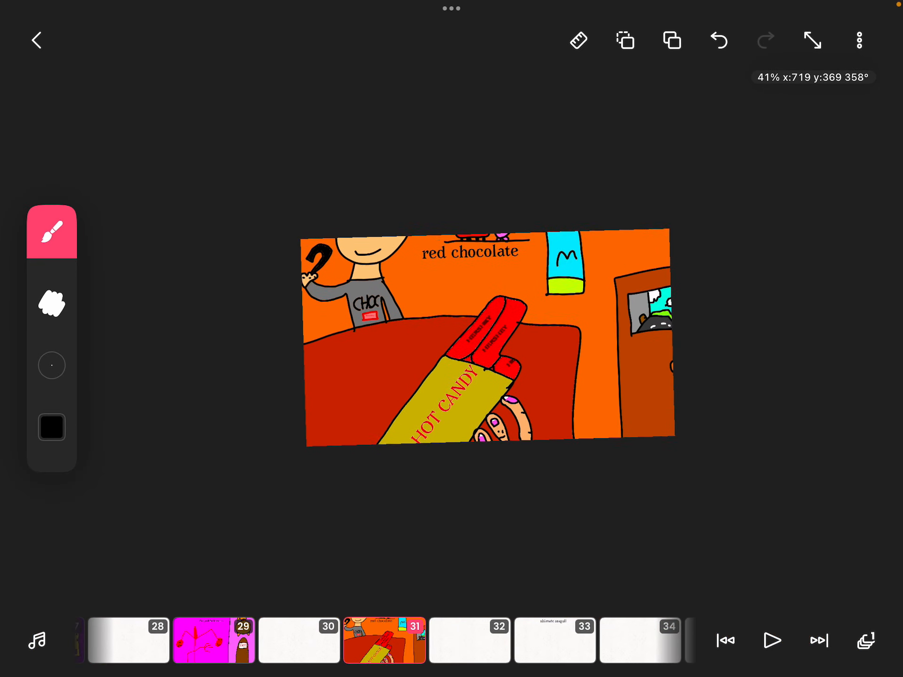
Return to the Projects list and reopen the drawings project on the red chocolate frame
{"action": "left_click", "coordinate": [37, 40]}
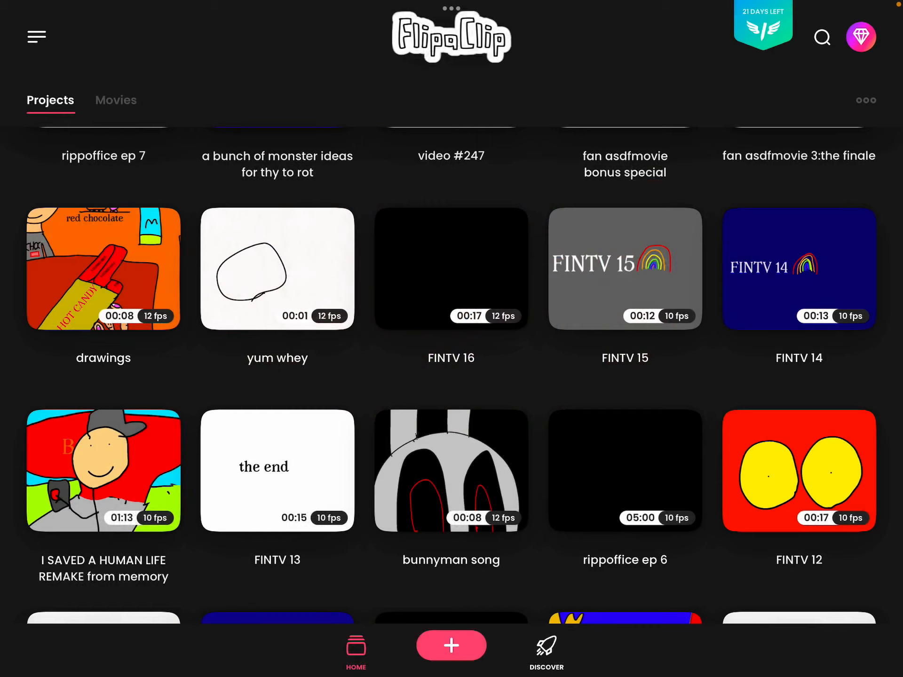
{"action": "left_click", "coordinate": [104, 268]}
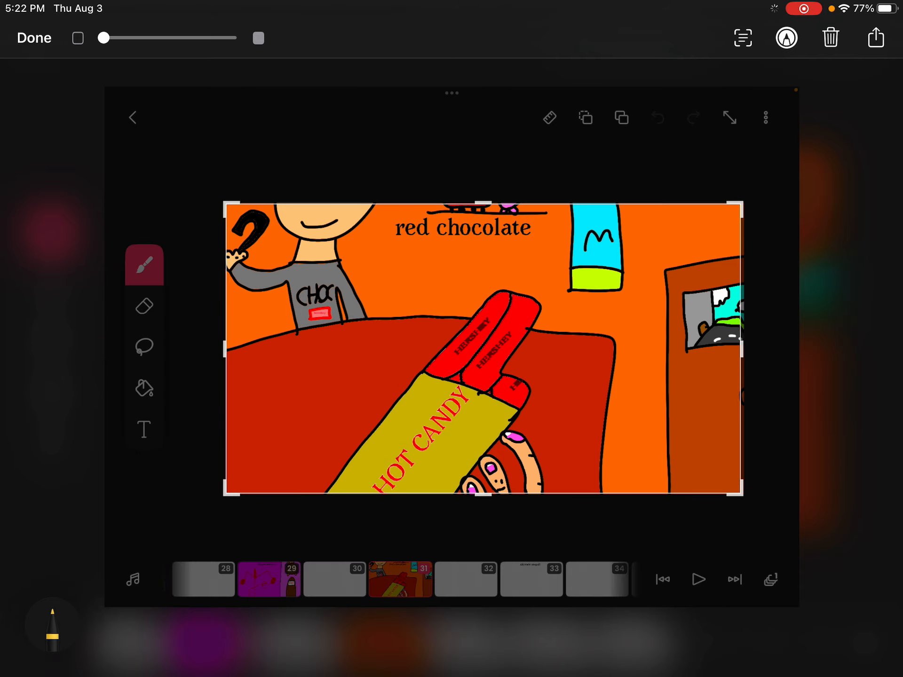
Dismiss the screenshot preview and close the Genshin Impact ad to resume editing the frame
{"action": "left_click", "coordinate": [875, 38]}
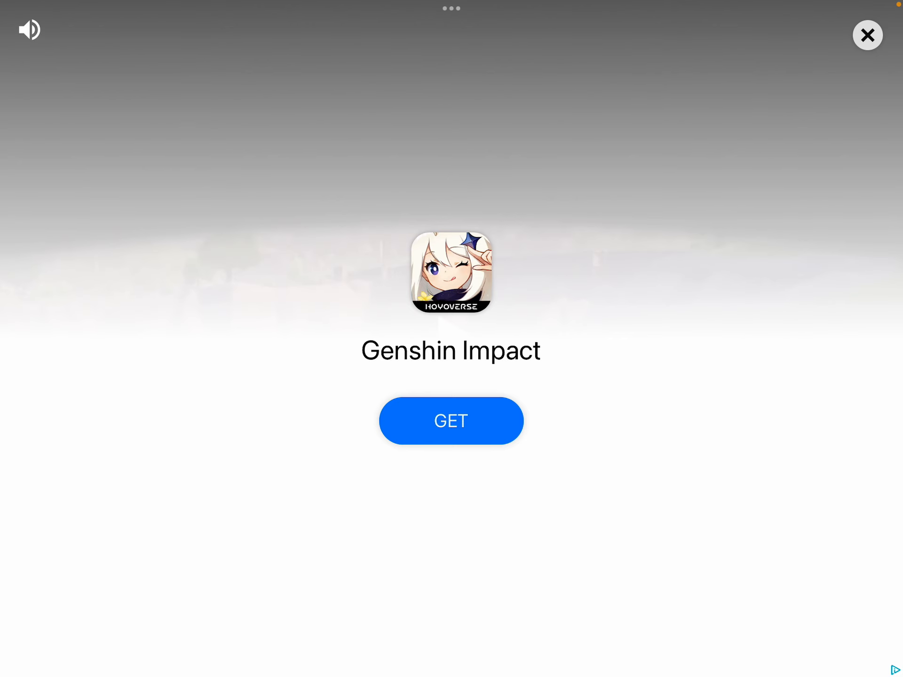
{"action": "left_click", "coordinate": [867, 35]}
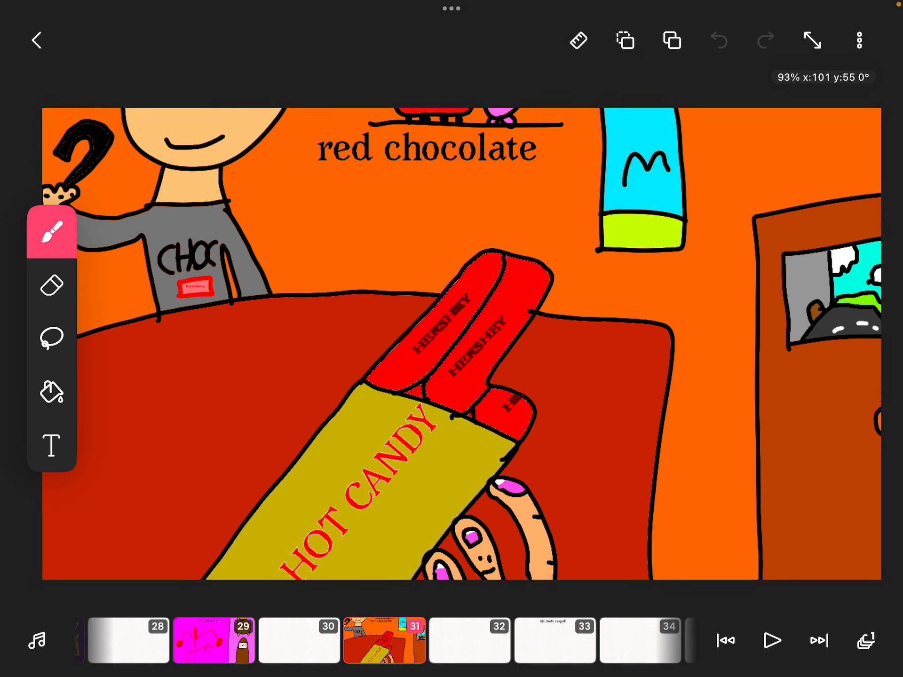
{"action": "left_click", "coordinate": [858, 41]}
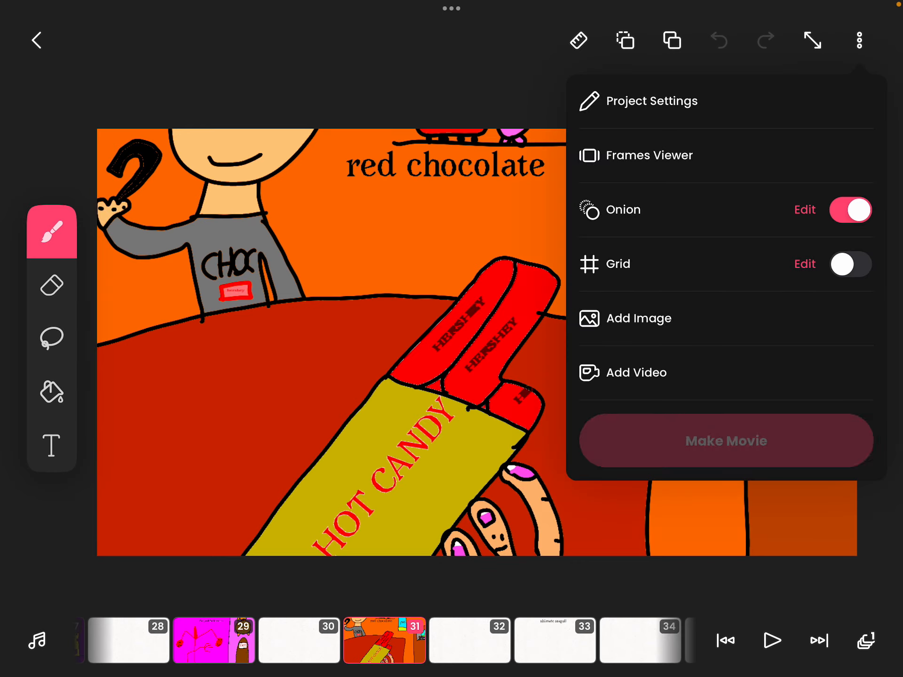
{"action": "left_click", "coordinate": [725, 440]}
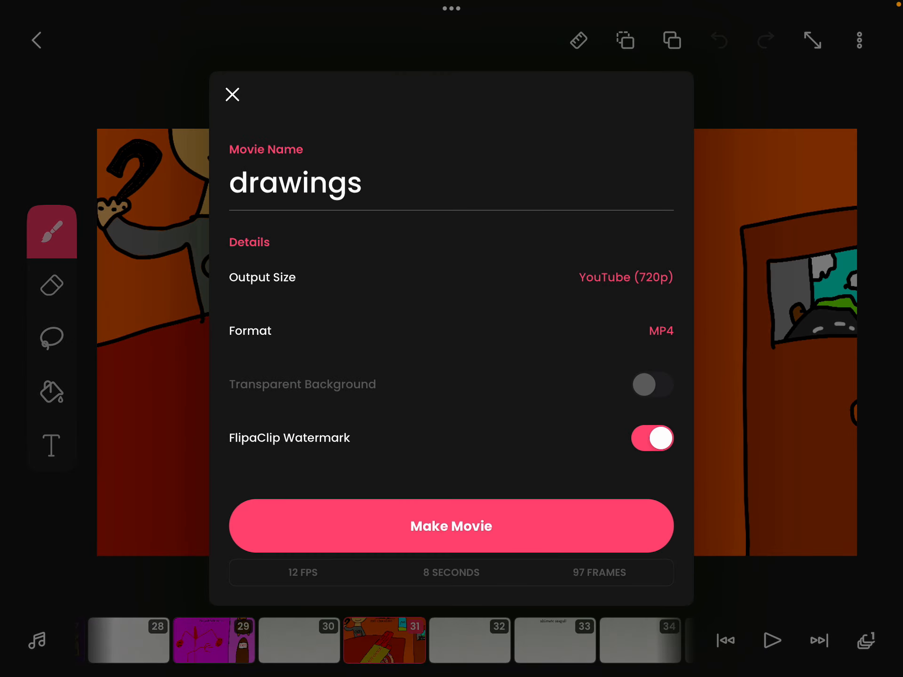
{"action": "left_click", "coordinate": [232, 94]}
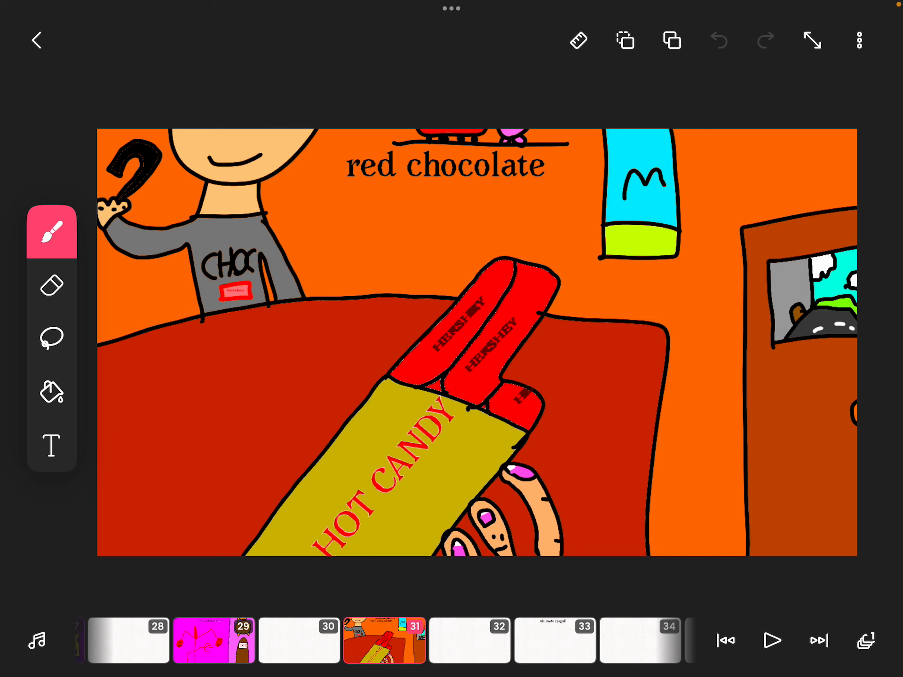